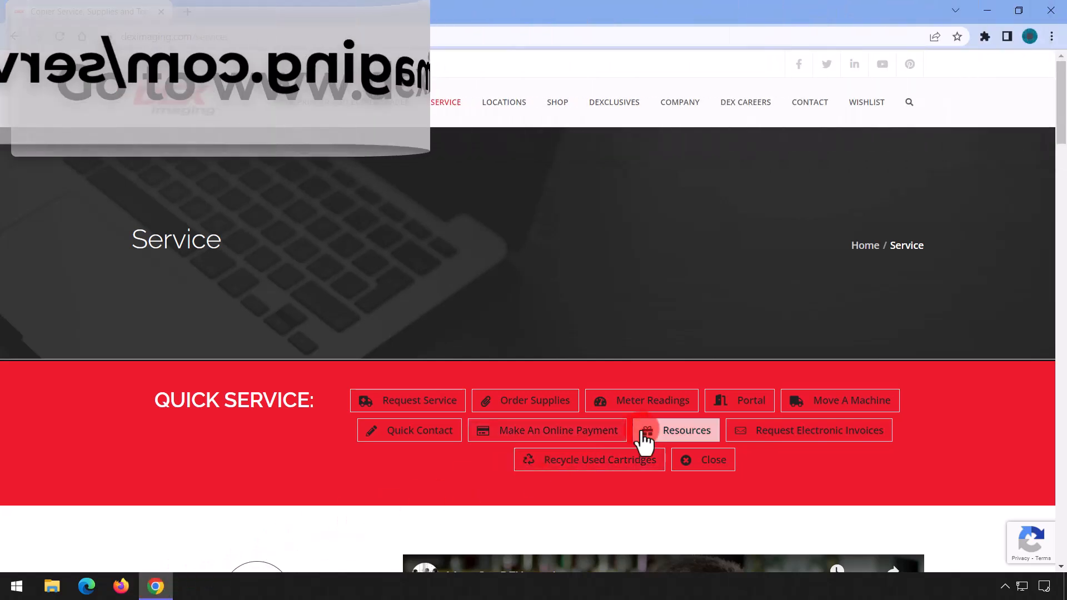
From the DEX Imaging Service resources list, open the Kyocera Downloads page.
left_click(686, 430)
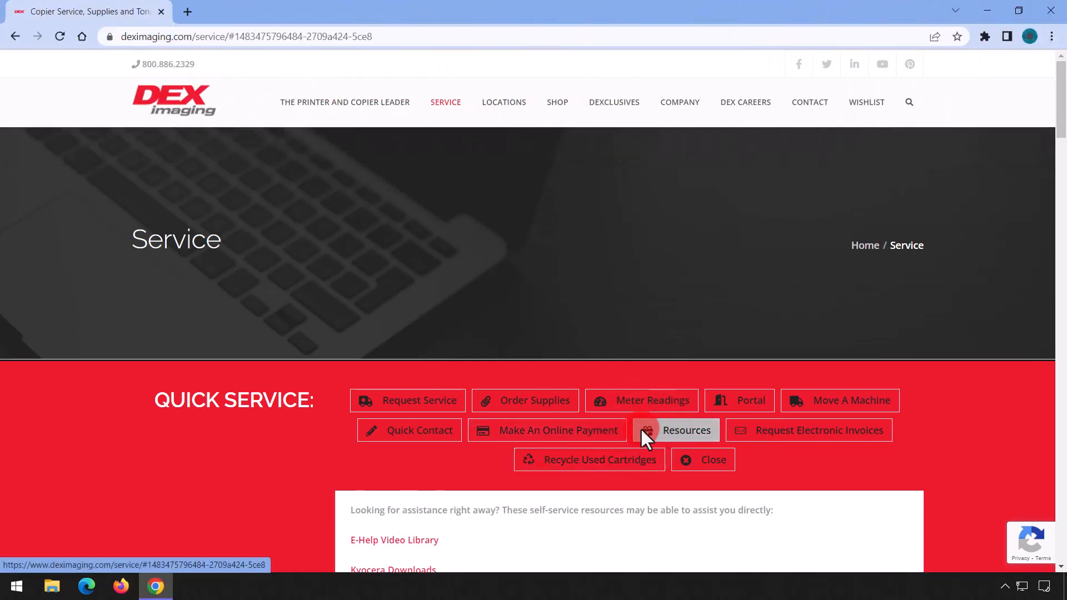
scroll("down", 3)
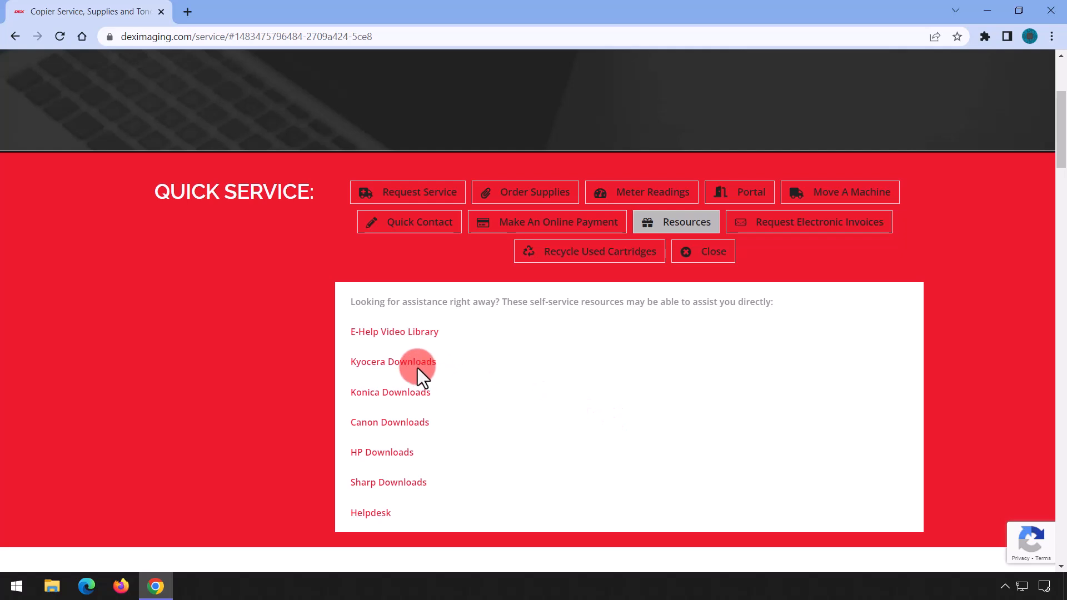
left_click(393, 361)
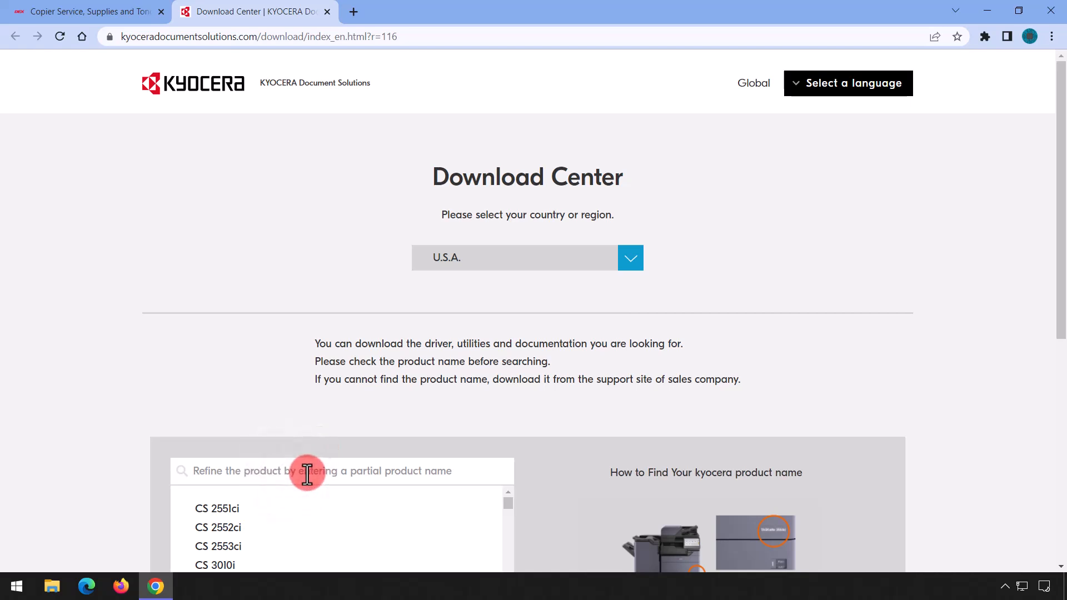
Search for 4054ci and open the TASKalfa 4054ci product download page.
type("4054")
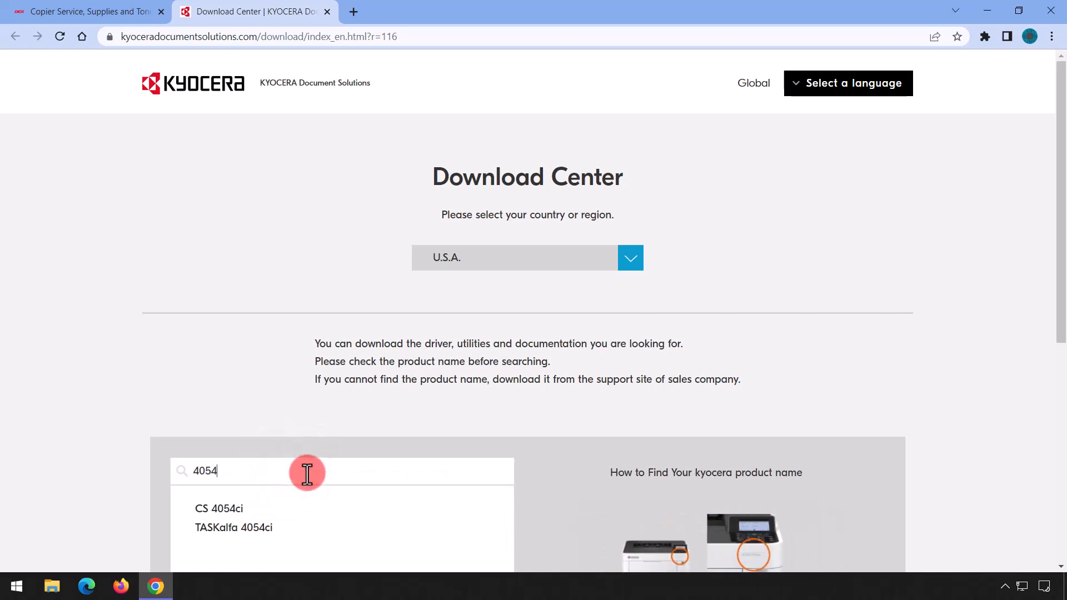
type("ci")
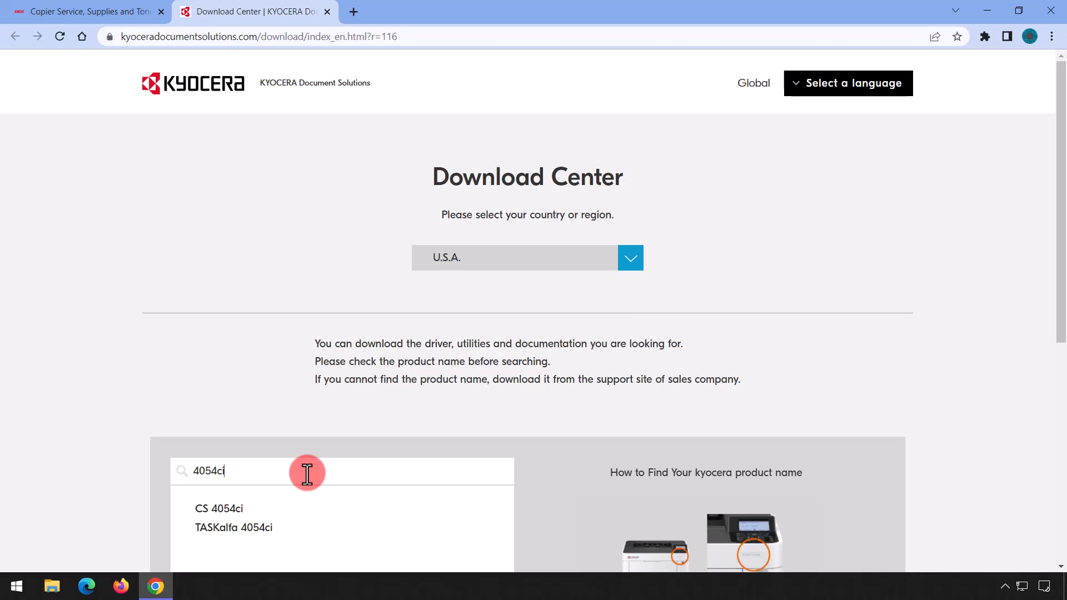
left_click(232, 527)
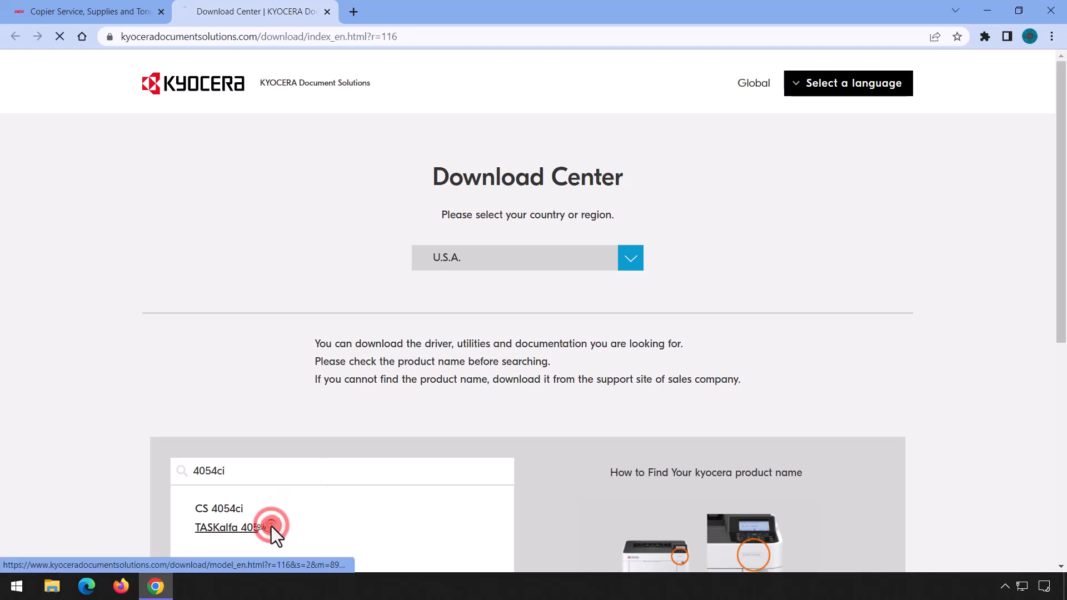
left_click(227, 527)
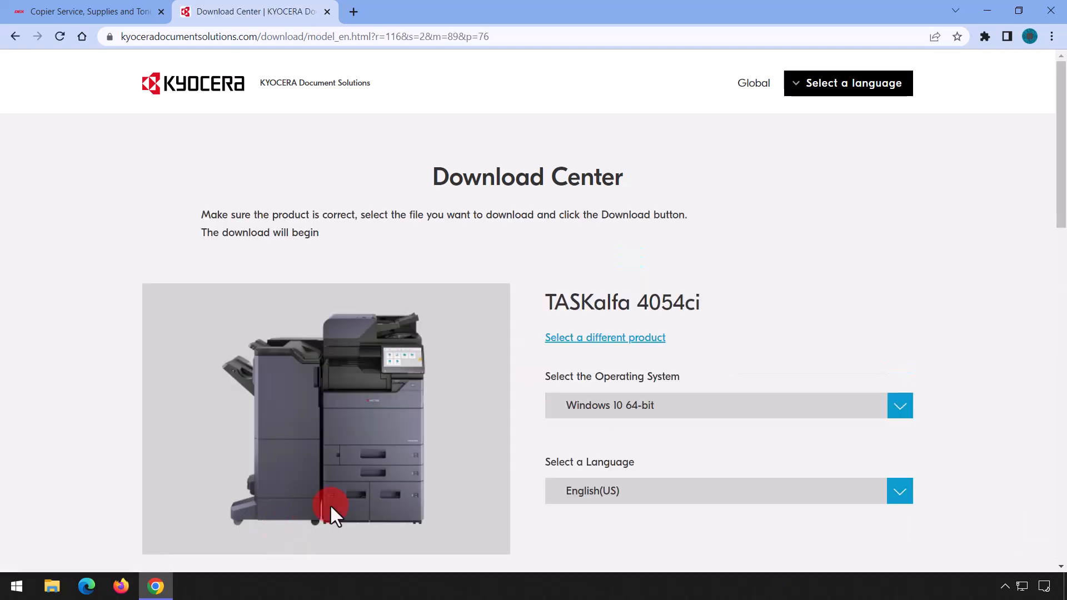
mouse_move(538, 440)
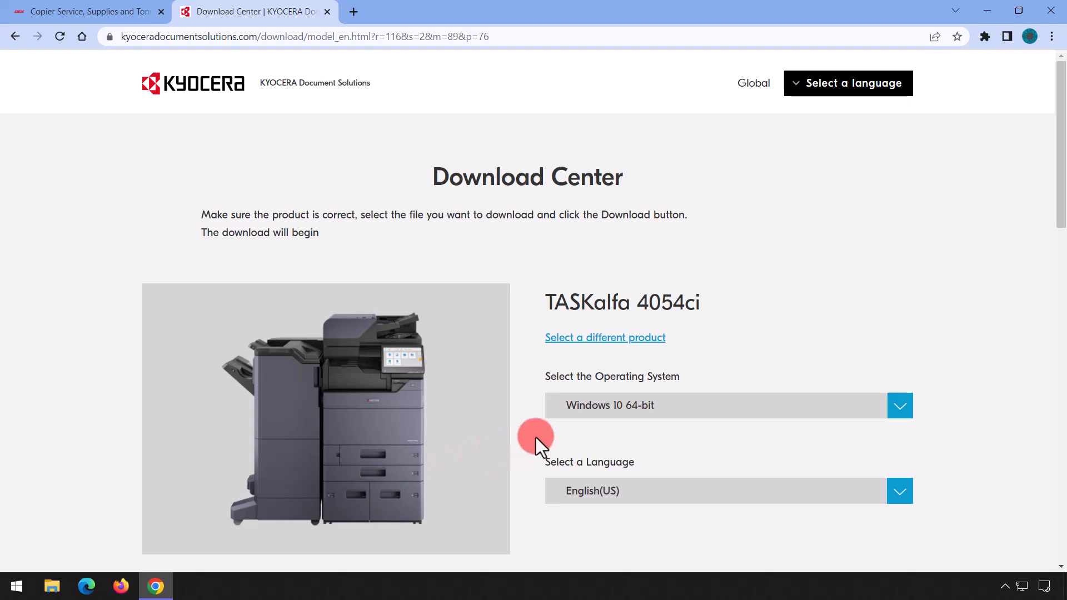
Locate the KX driver, agree to the license and start its download.
scroll("down", 3)
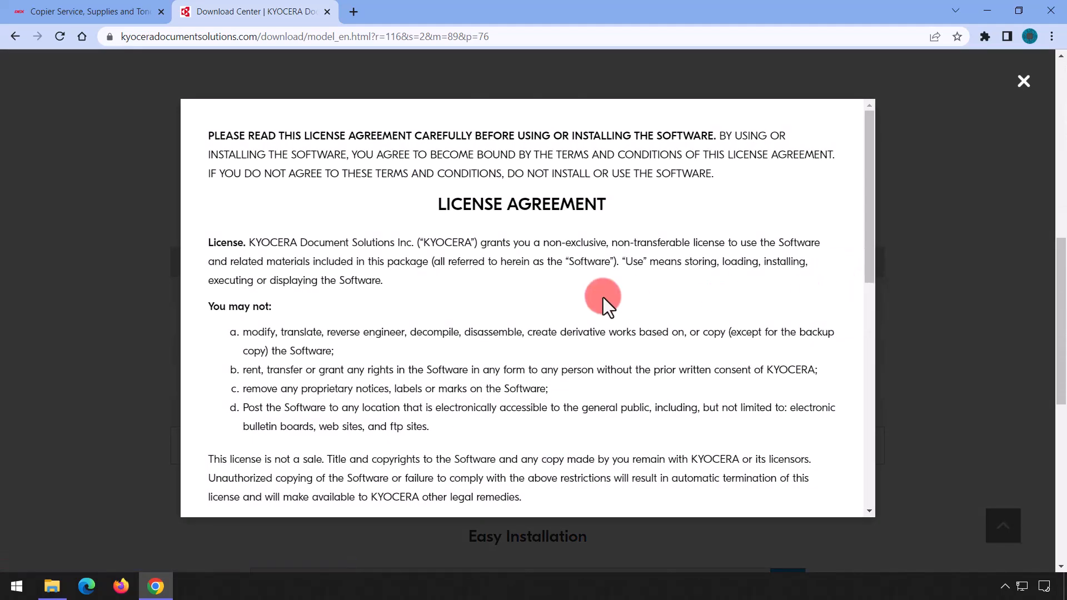
scroll("down", 3)
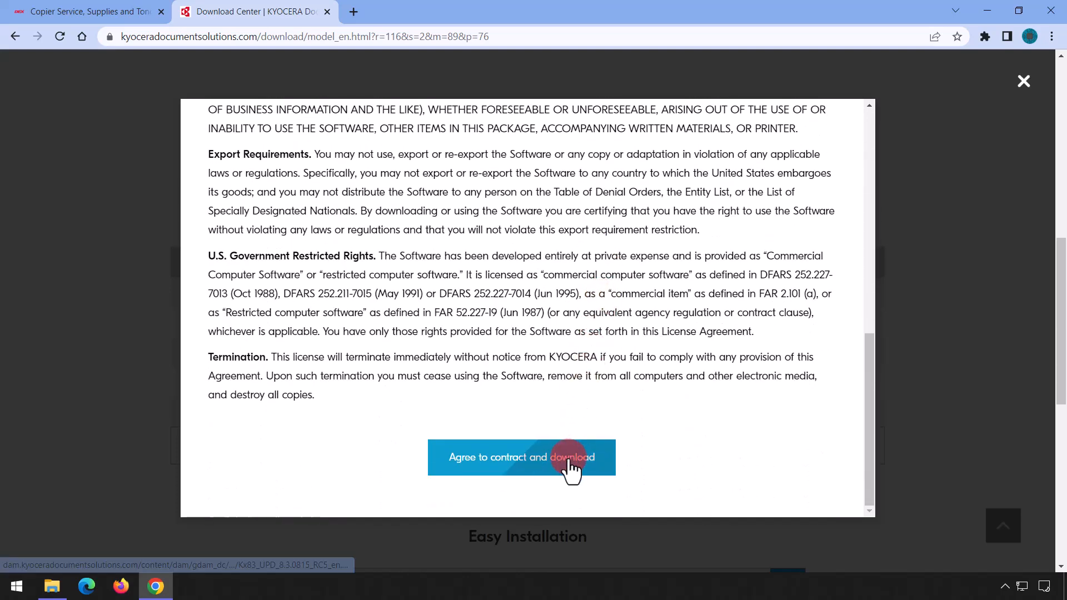
left_click(521, 457)
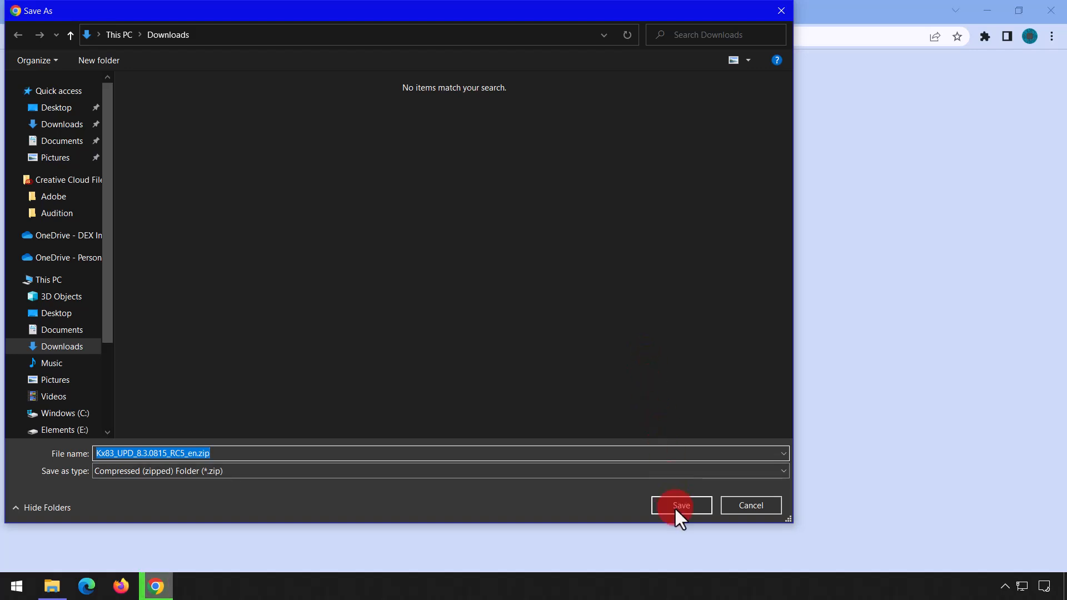
Save Kx83_UPD_8.3.0815_RC5_en.zip into the Downloads folder.
left_click(681, 505)
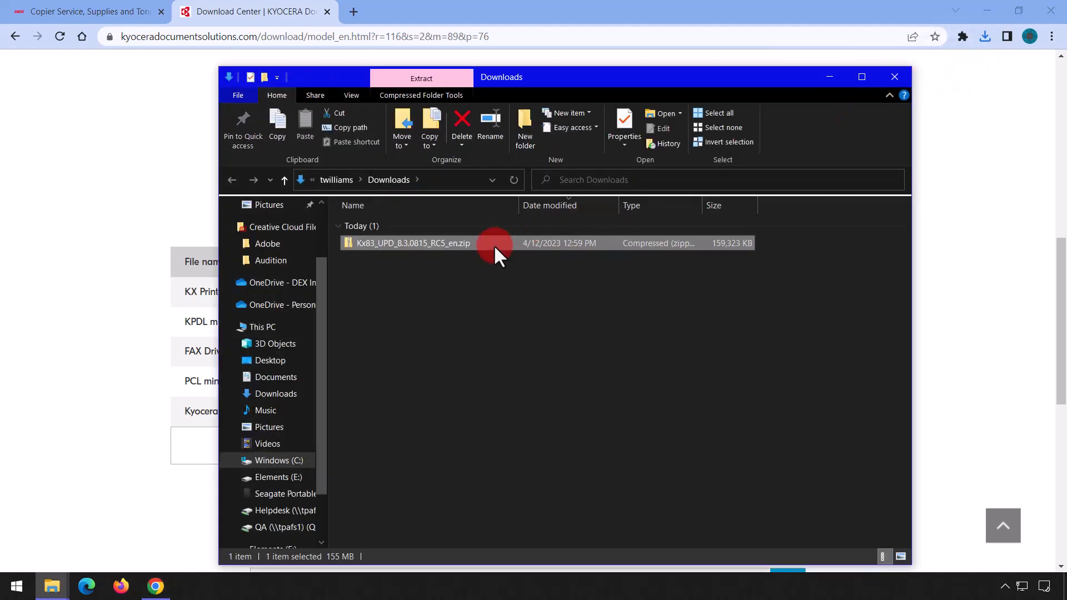
Extract the downloaded Kx83 driver zip into the suggested Kx83_UPD folder.
right_click(413, 244)
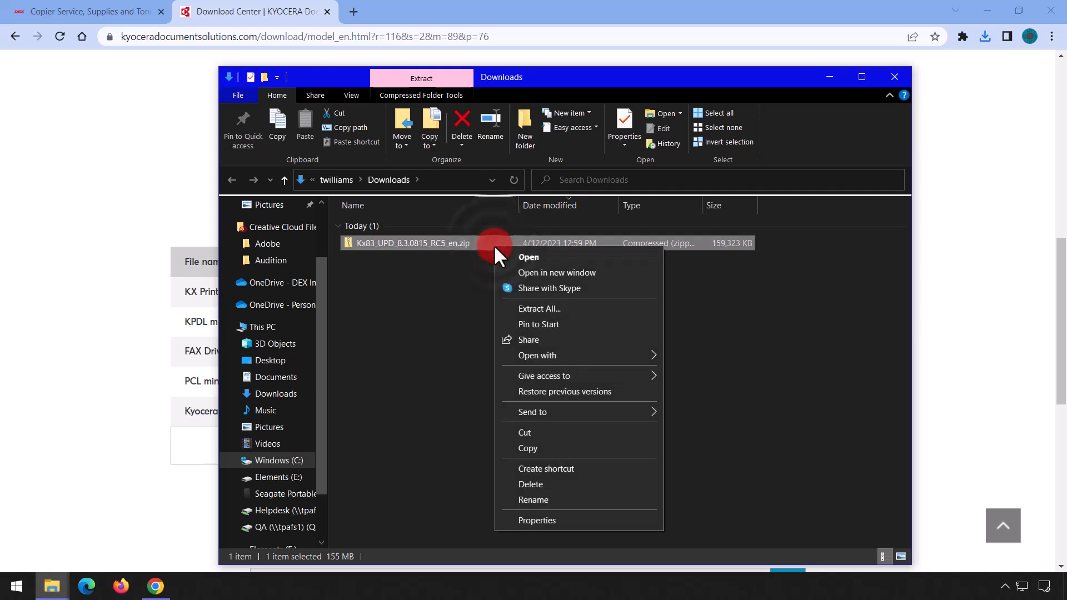
left_click(540, 308)
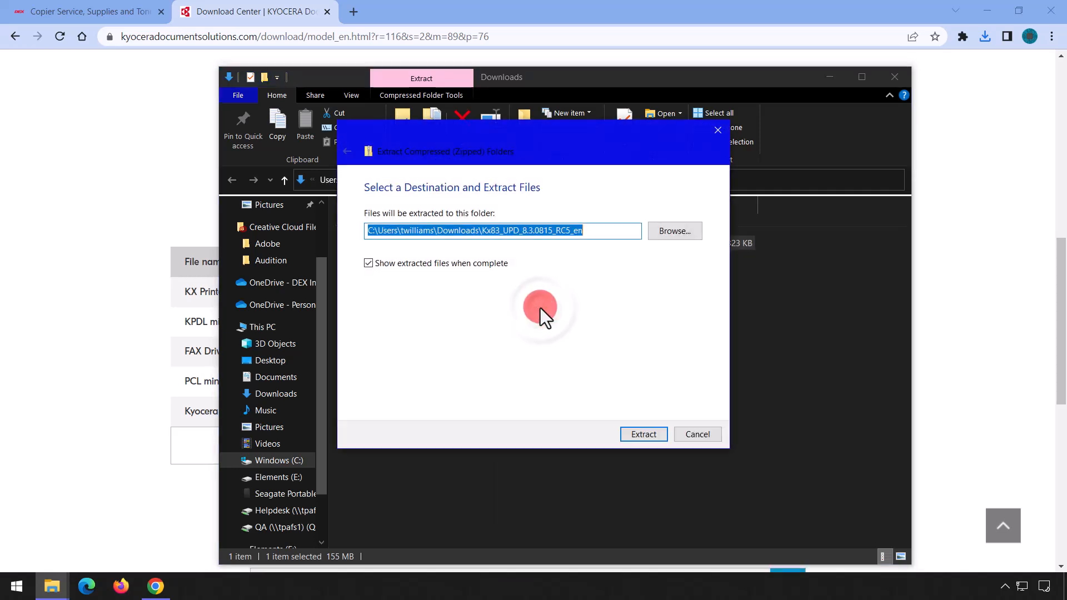
left_click(642, 435)
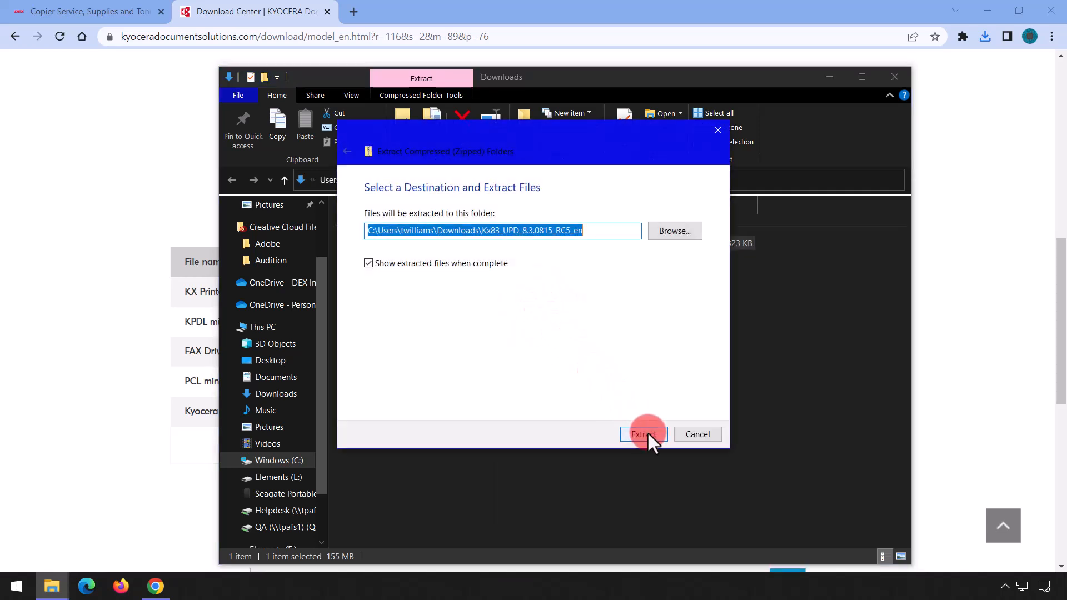
left_click(643, 435)
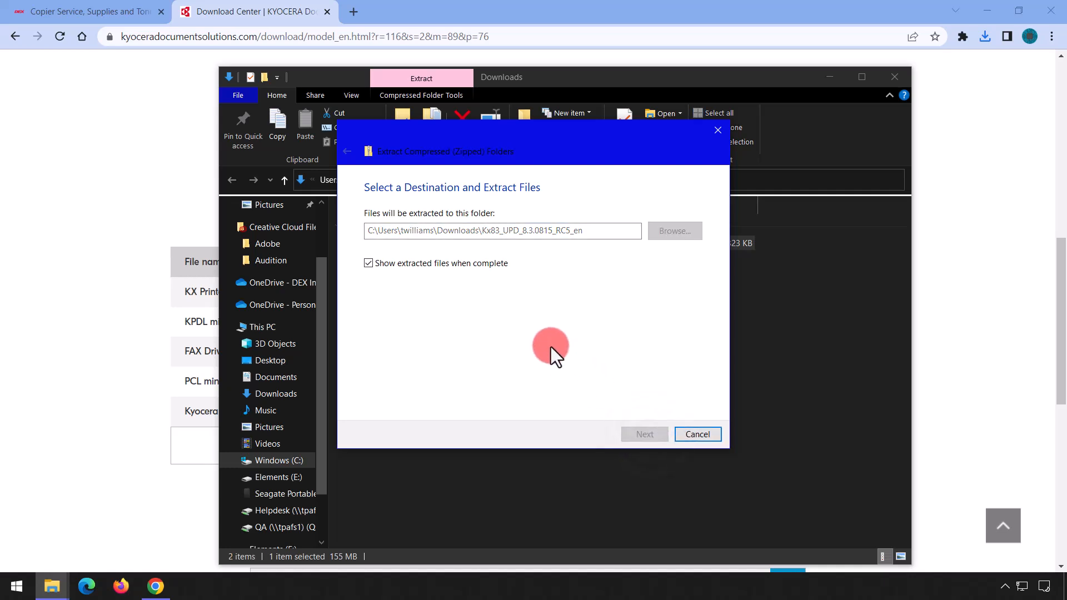
left_click(643, 435)
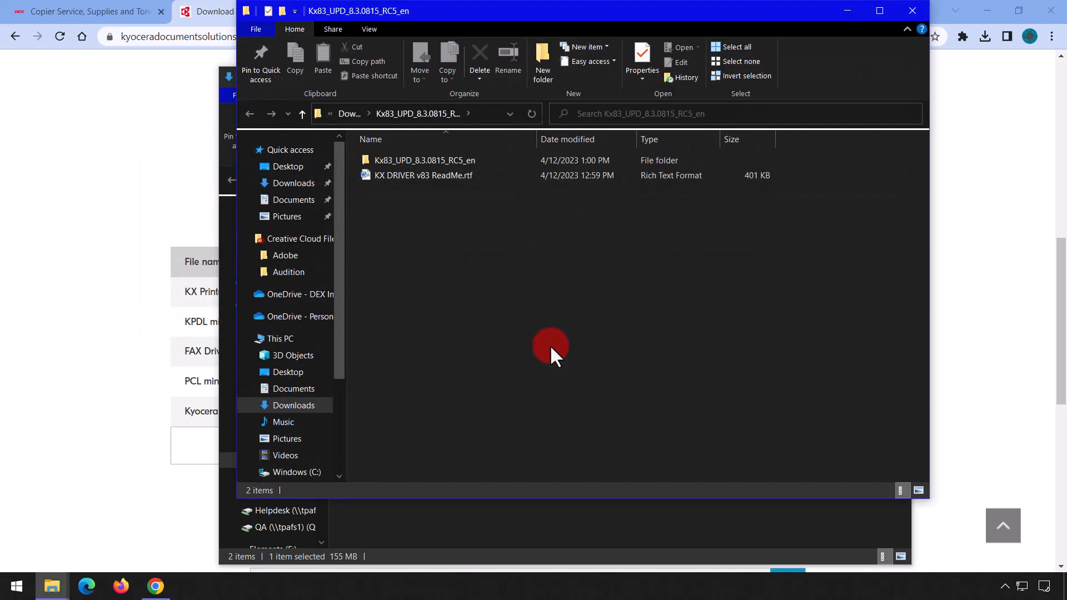
Launch Setup.exe from the extracted driver folder to start Kyocera Product Library.
left_click(423, 175)
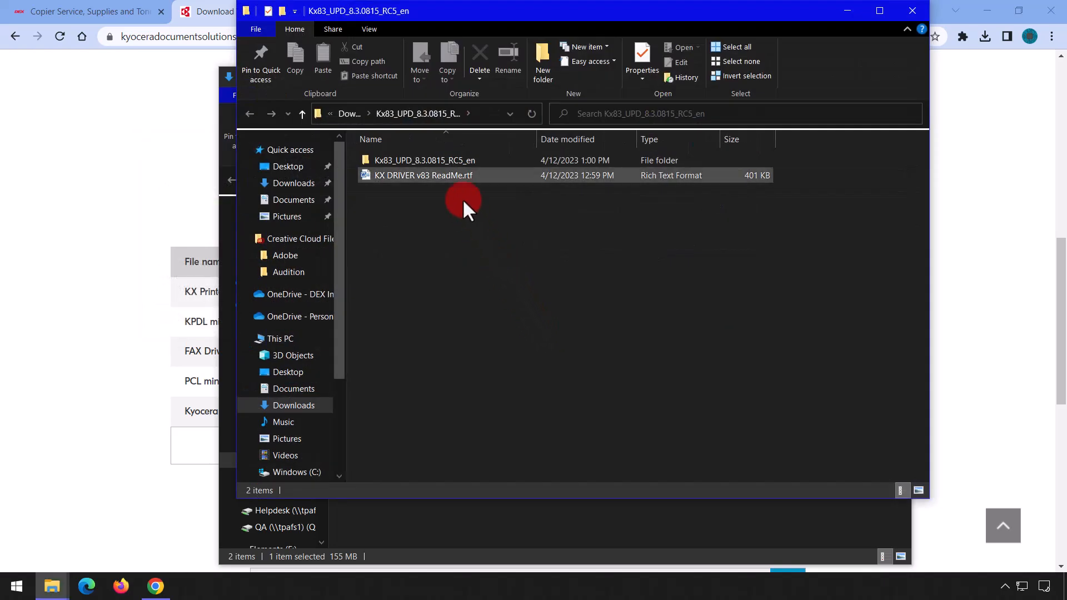
double_click(425, 160)
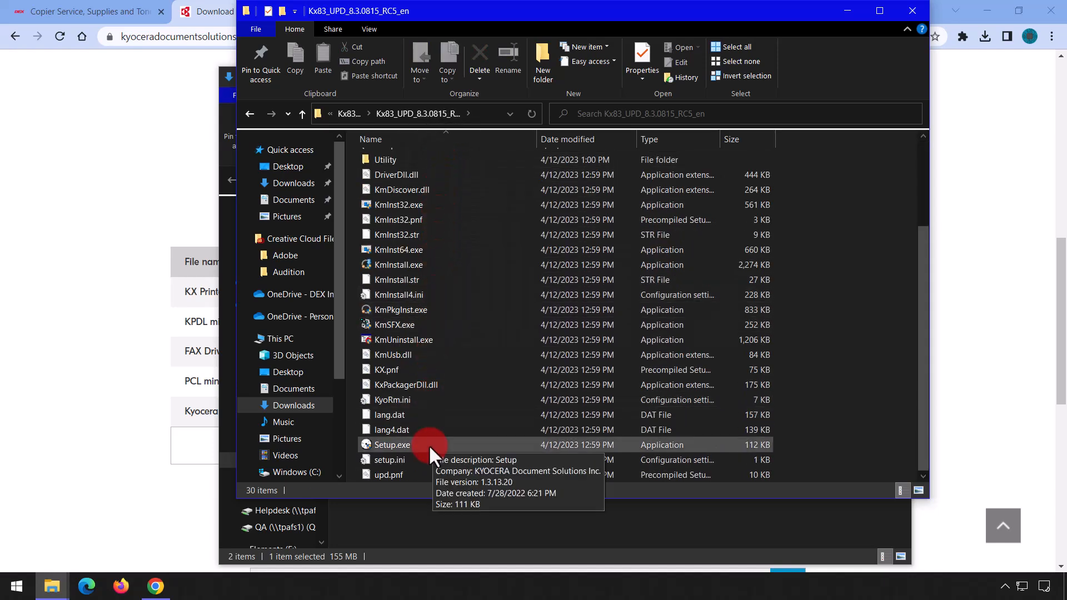
left_click(391, 444)
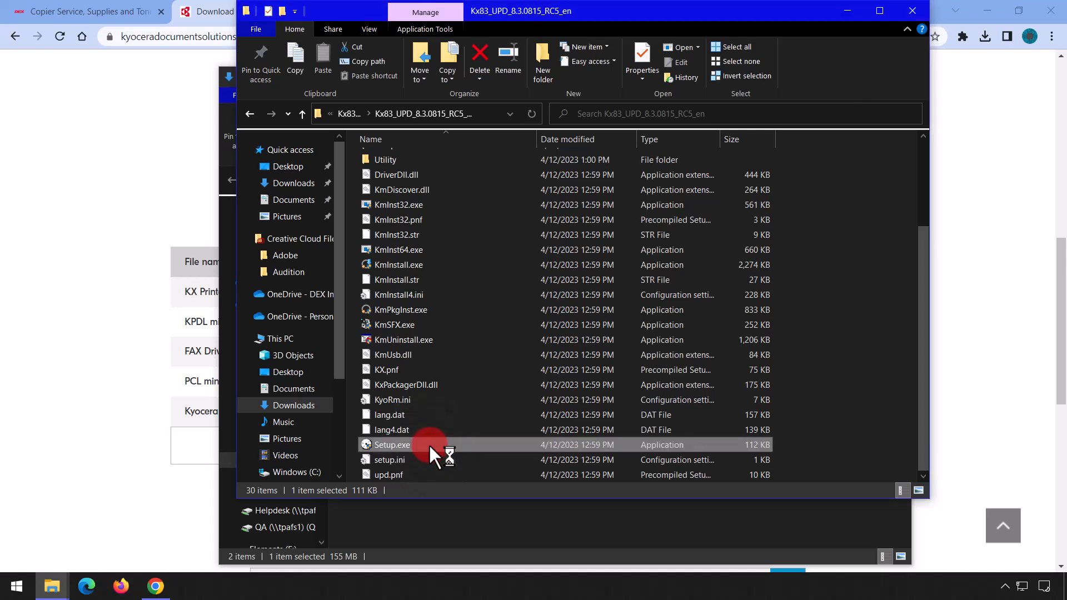
double_click(390, 445)
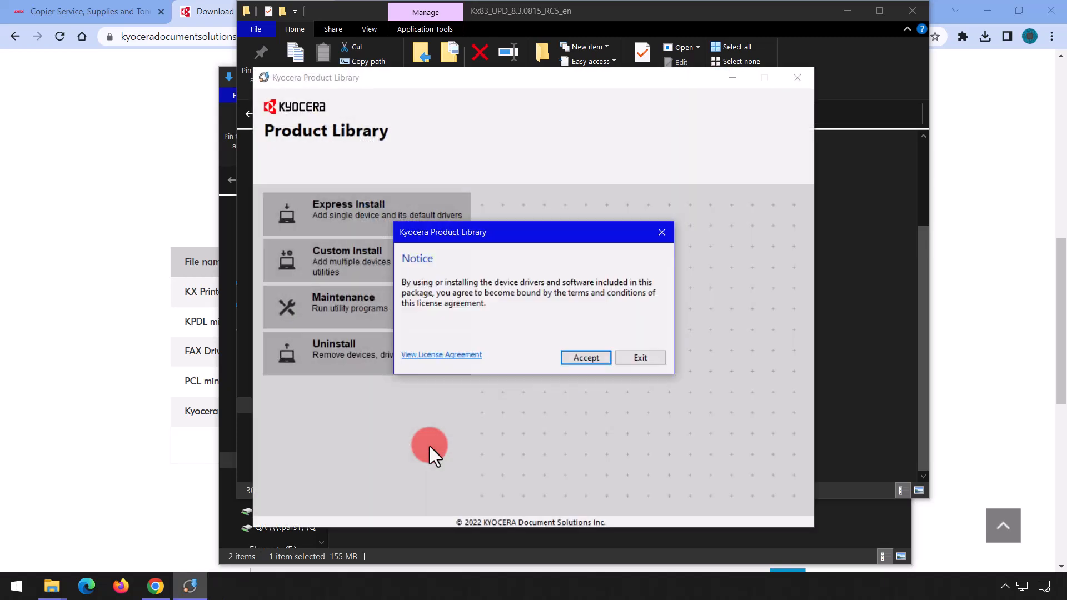
Accept the license notice and dismiss the Resource and Energy Saving dialog.
left_click(585, 357)
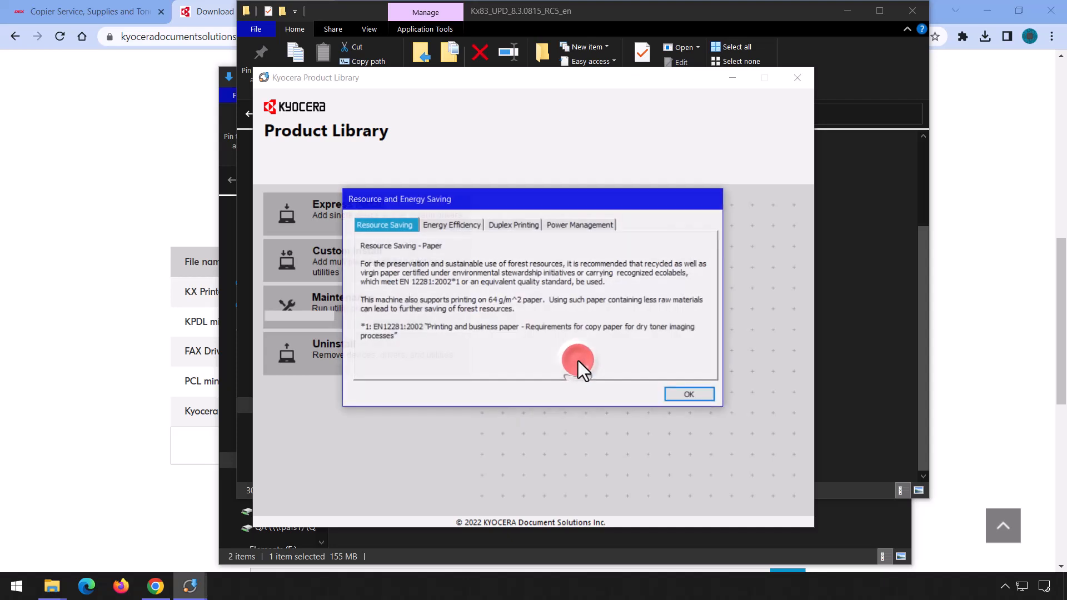
left_click(687, 393)
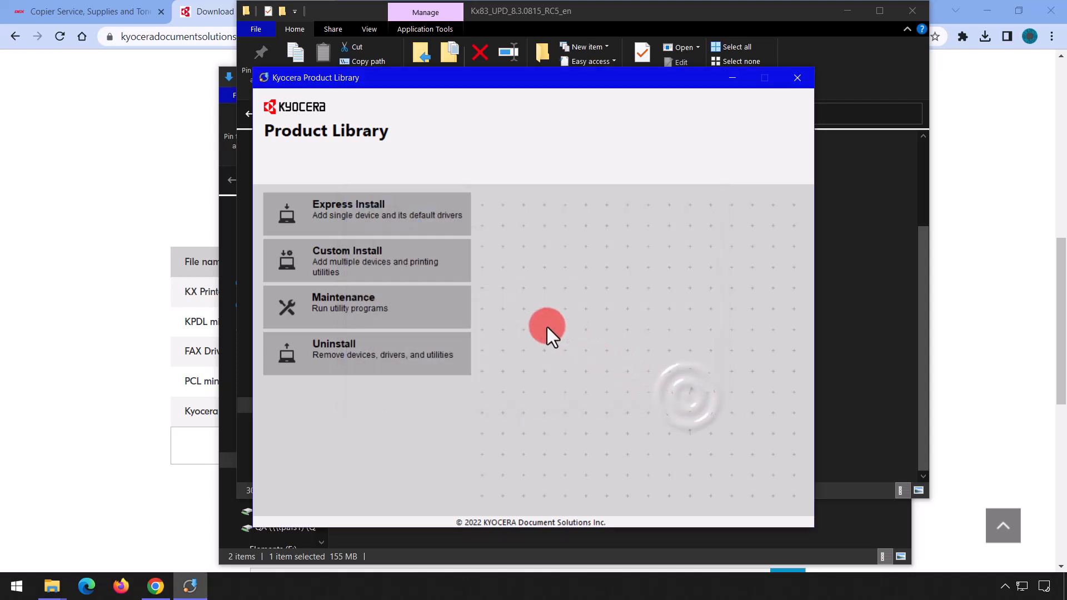
Via Custom Install, queue KX DRIVER for Universal Printing for installation.
left_click(366, 260)
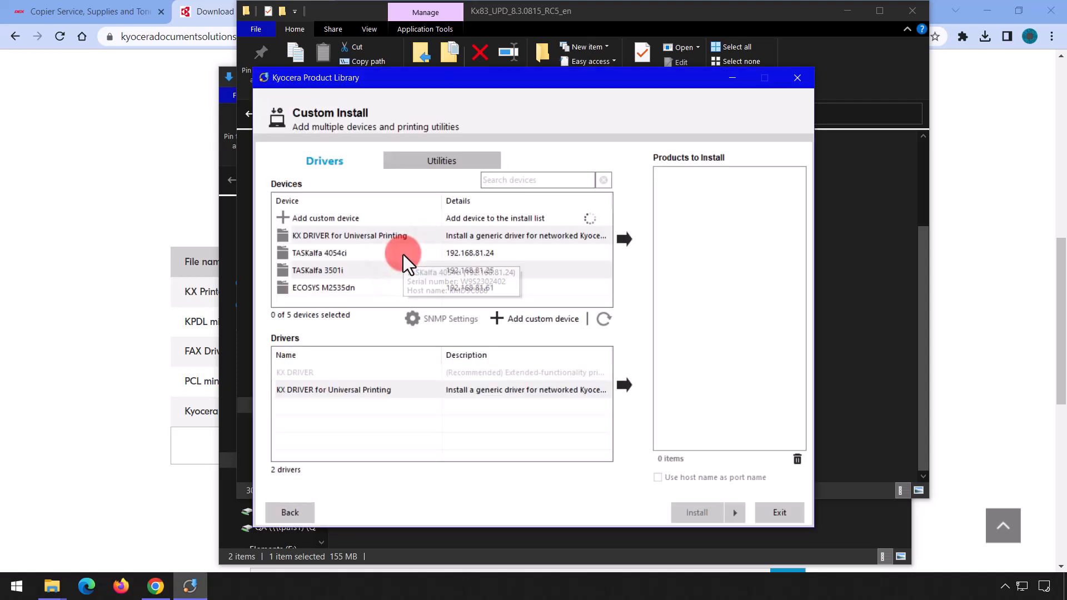
left_click(333, 389)
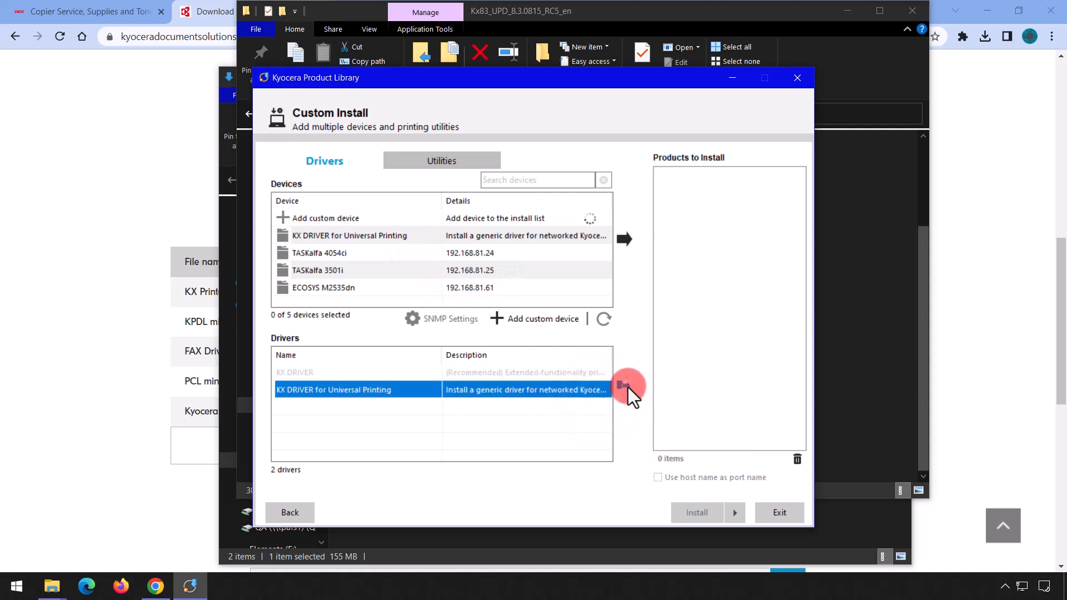
left_click(623, 239)
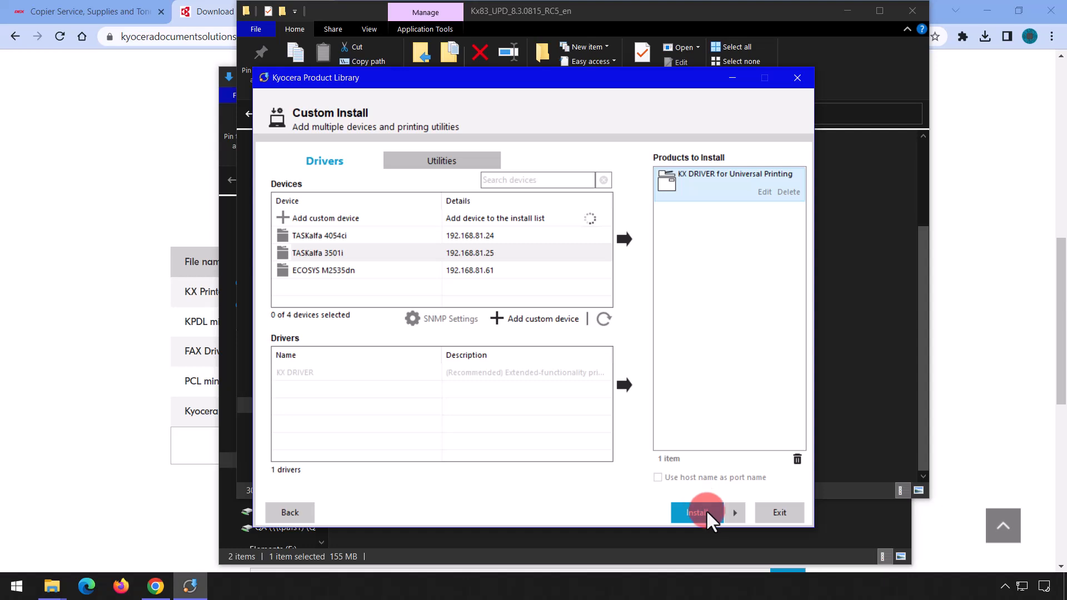
Install the queued driver, declining participation in data collection.
left_click(697, 512)
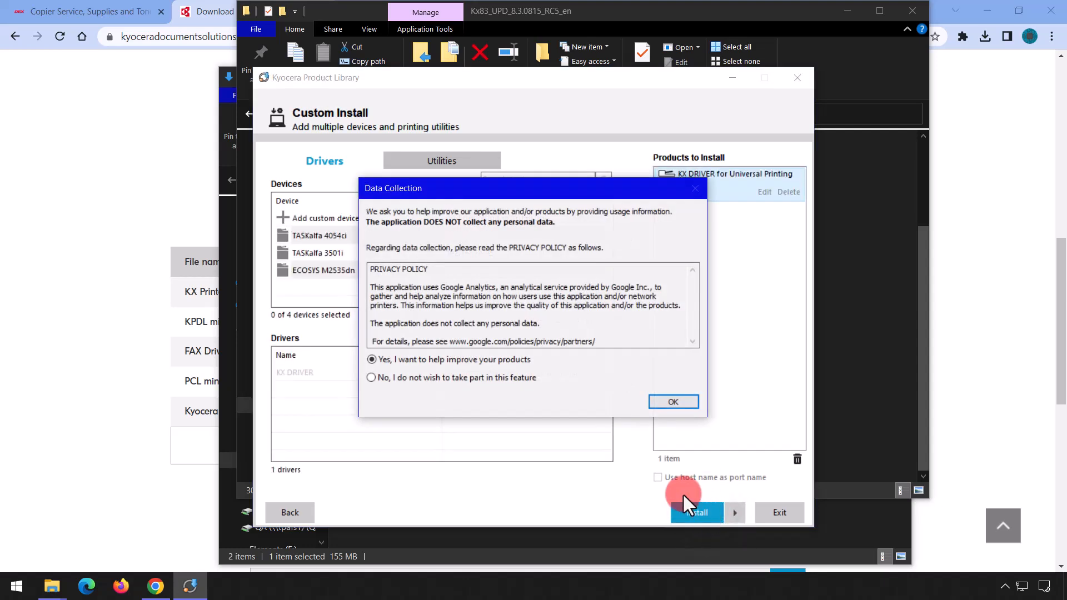
left_click(371, 376)
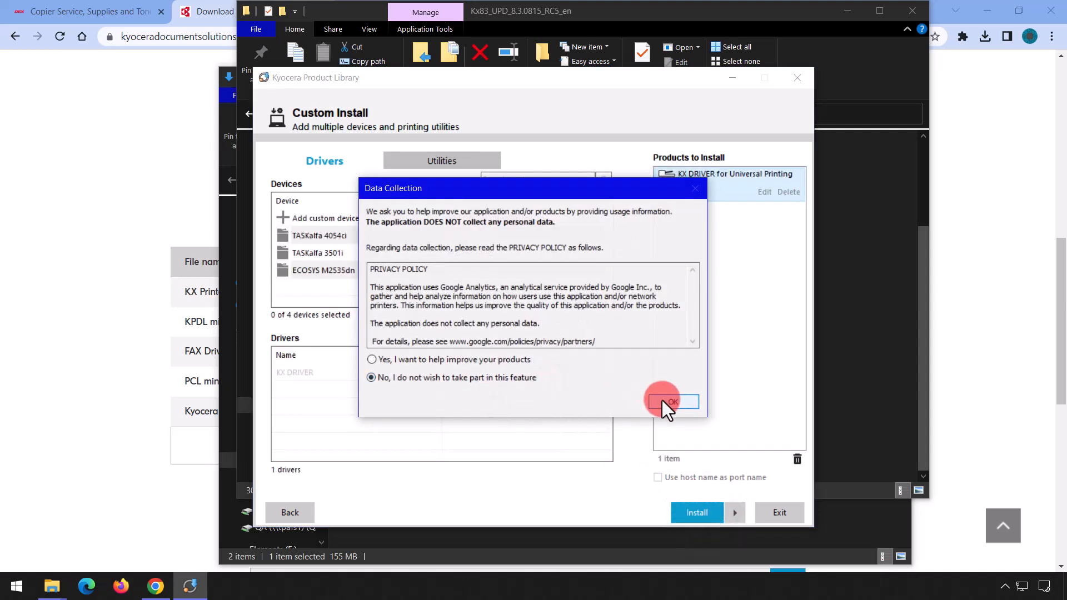
left_click(671, 401)
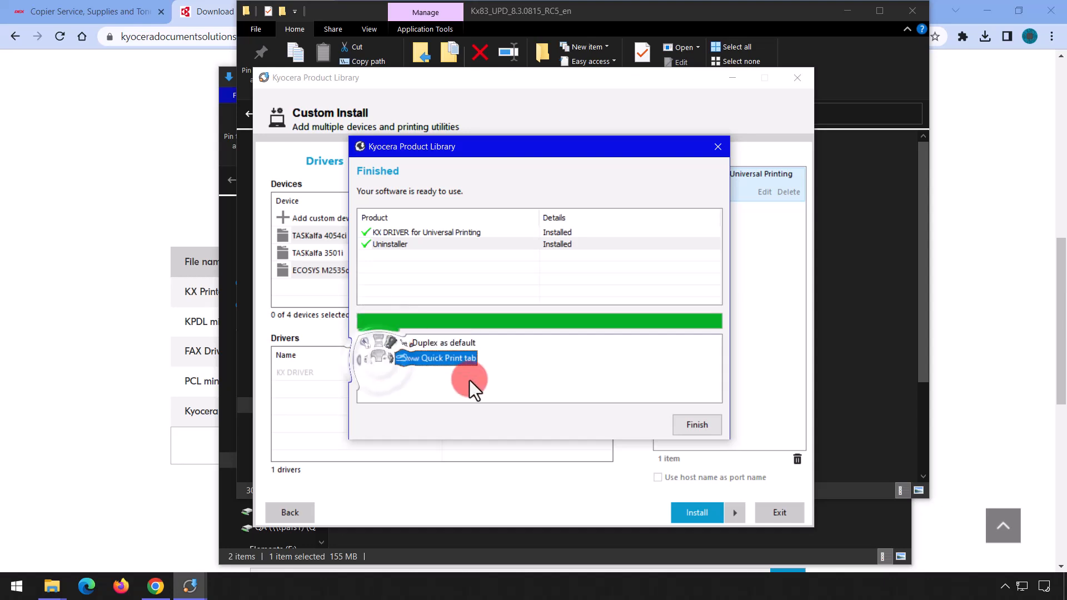
Finish the installation, close Product Library with confirmation, and close the Downloads window.
left_click(696, 425)
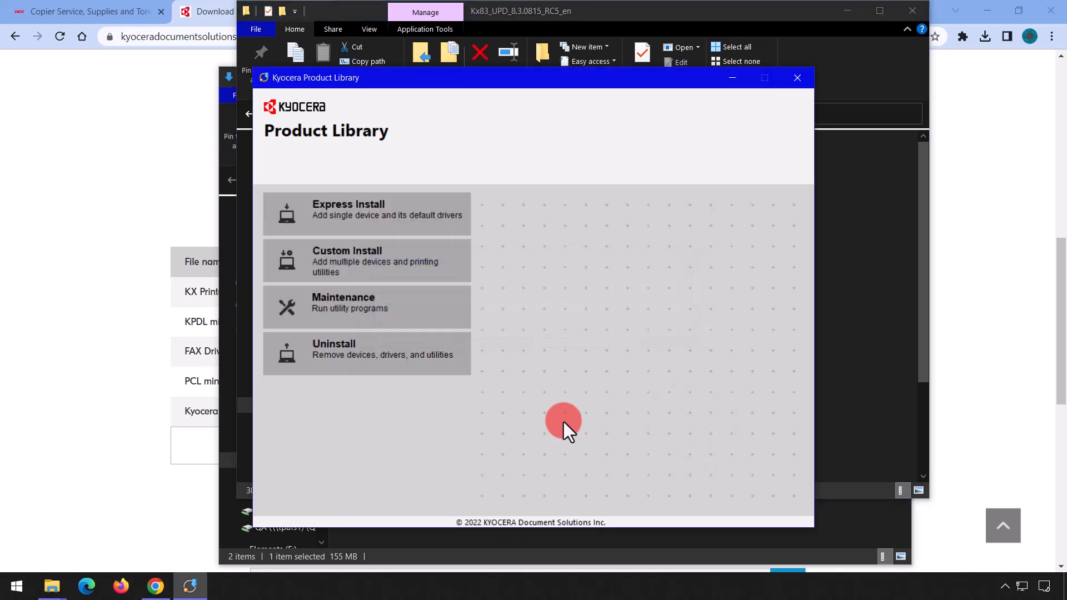
left_click(798, 77)
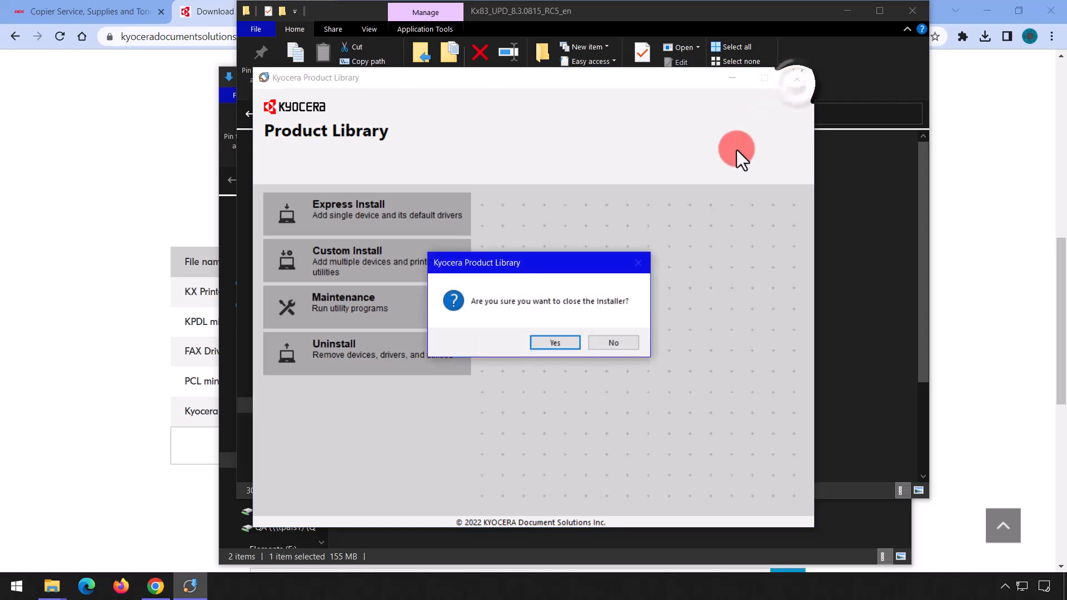
left_click(554, 342)
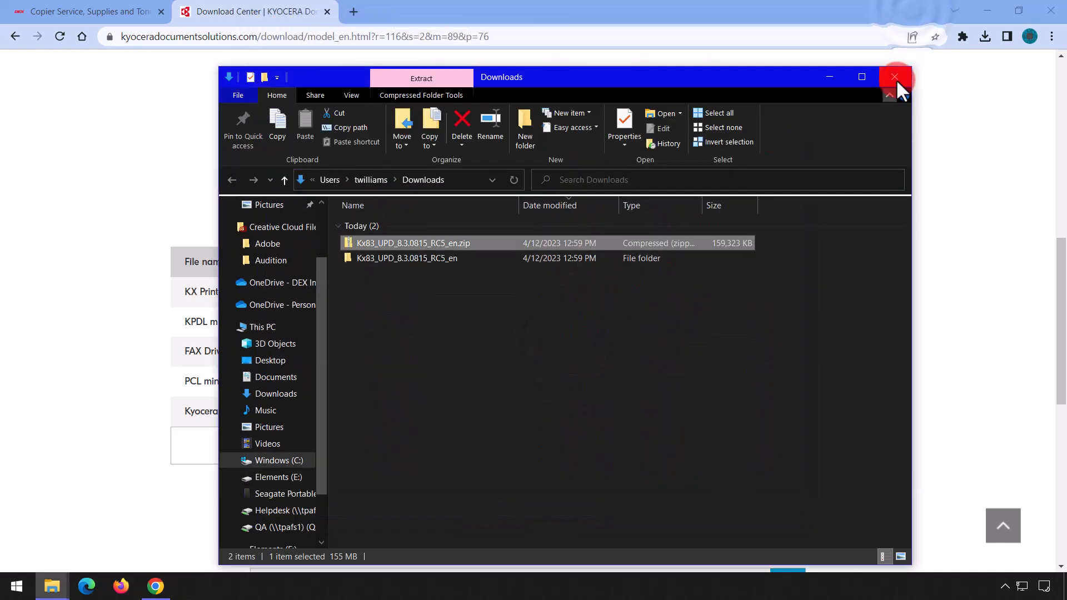
left_click(894, 76)
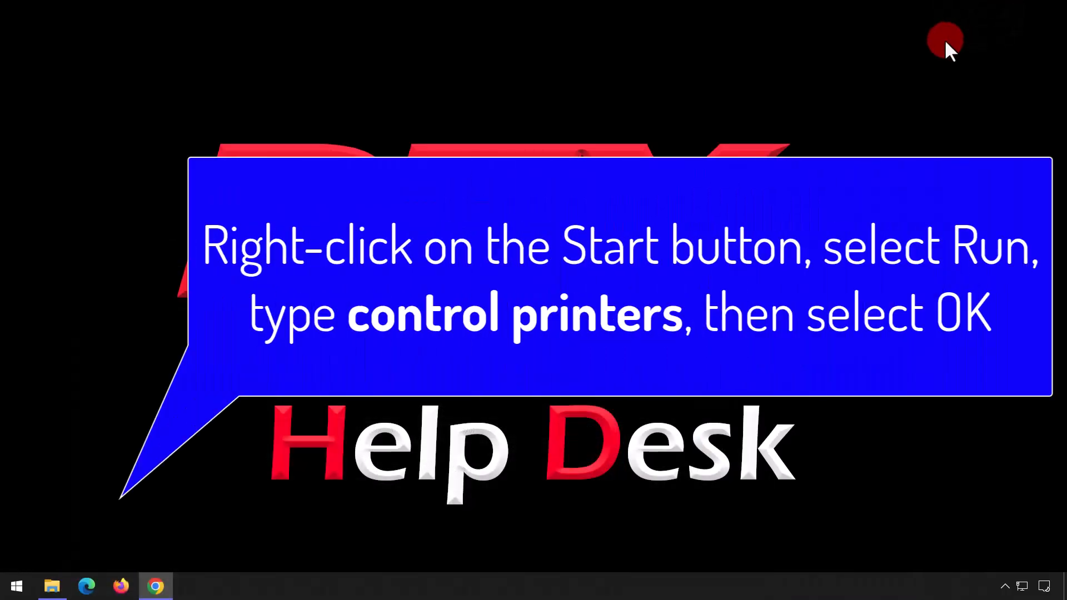
Run control printers from the Run dialog to open Devices and Printers.
right_click(14, 586)
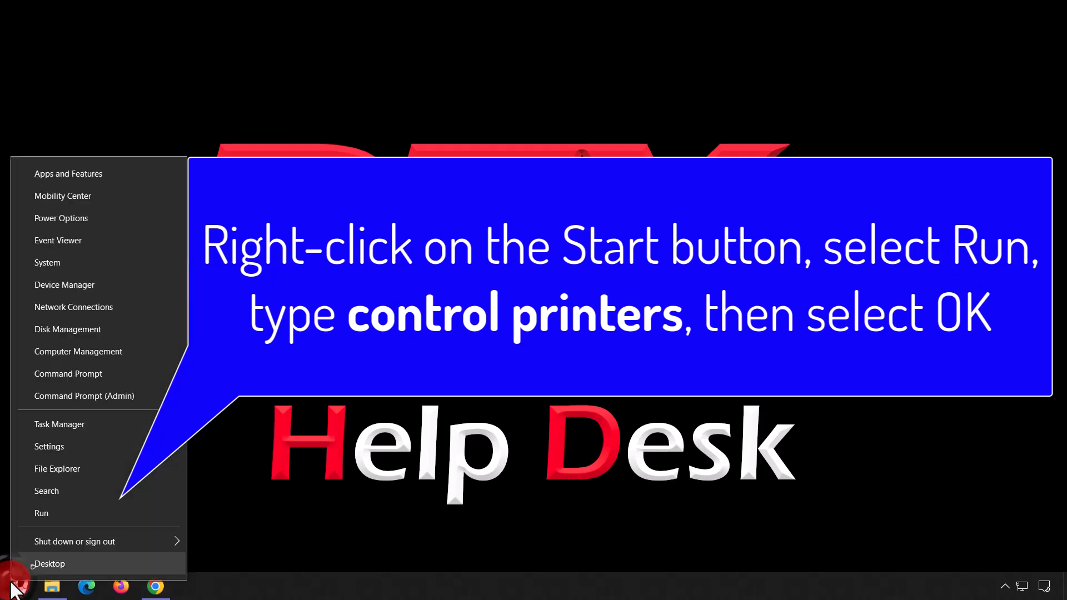
left_click(41, 513)
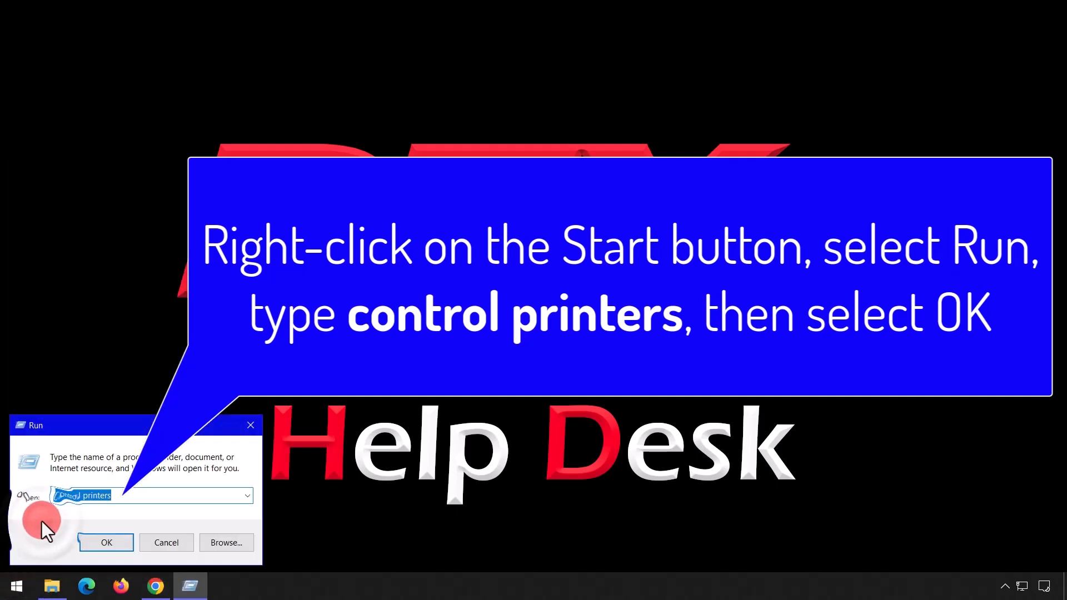
left_click(107, 543)
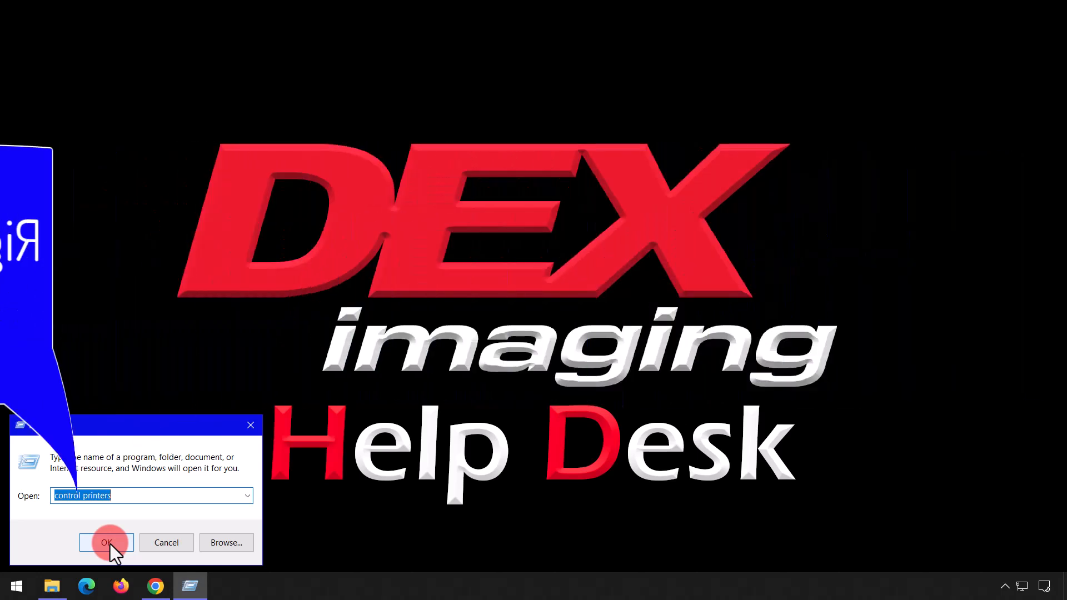
left_click(106, 542)
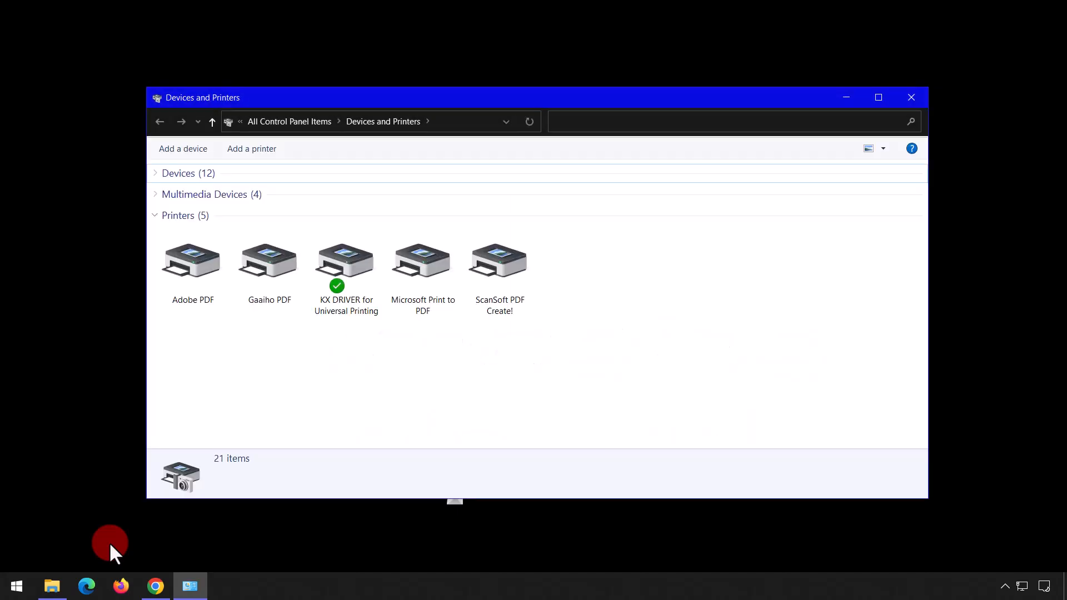
Bring up the context actions for the KX DRIVER for Universal Printing printer.
left_click(346, 266)
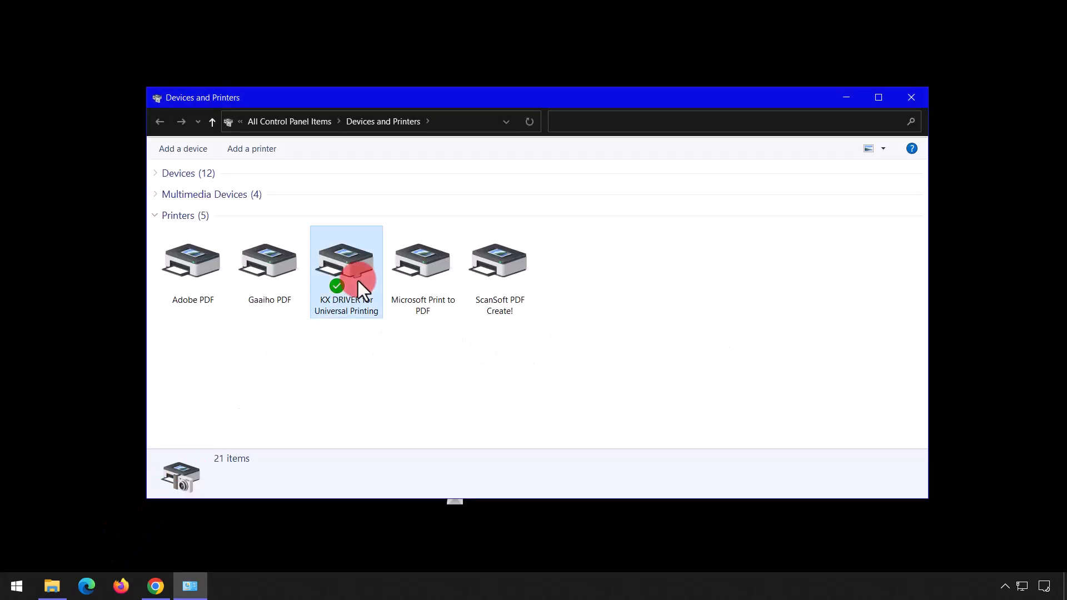
right_click(347, 263)
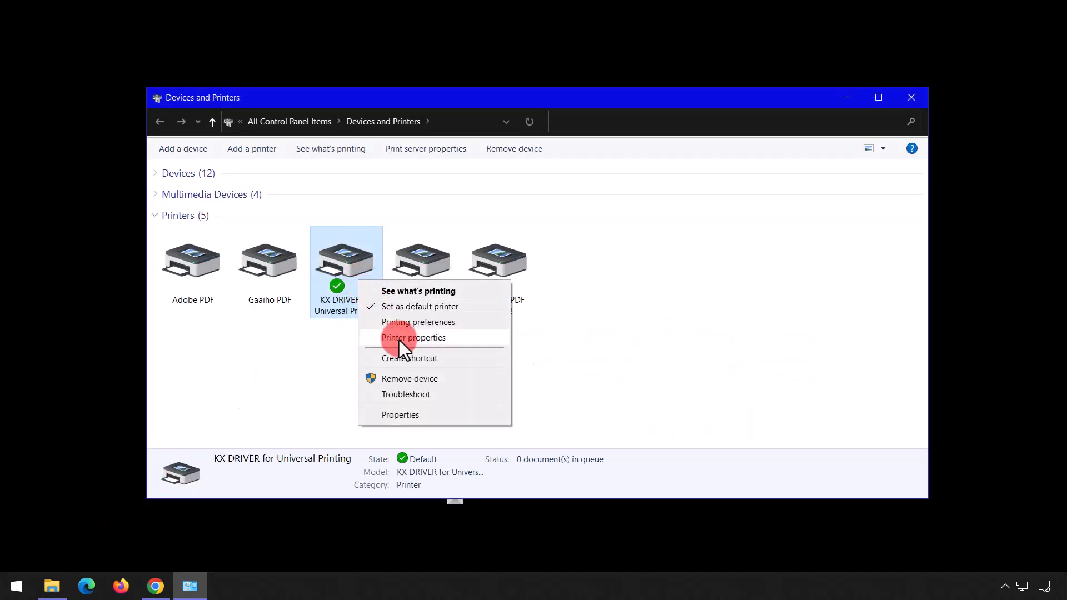
In Discover Printing System, enter 192.168.81.24 manually and verify the connection.
left_click(413, 338)
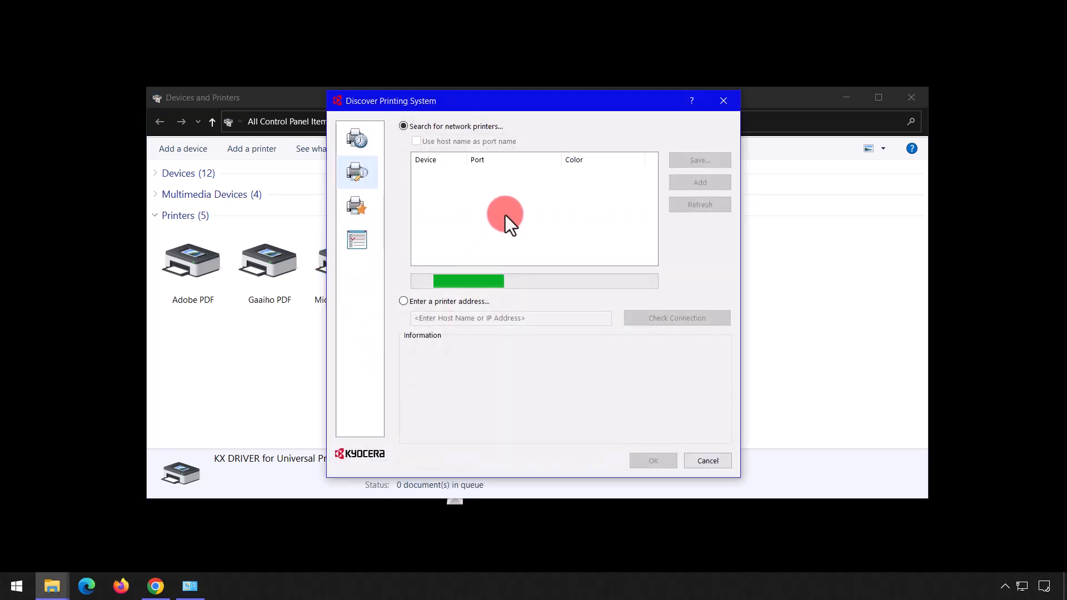
left_click(403, 302)
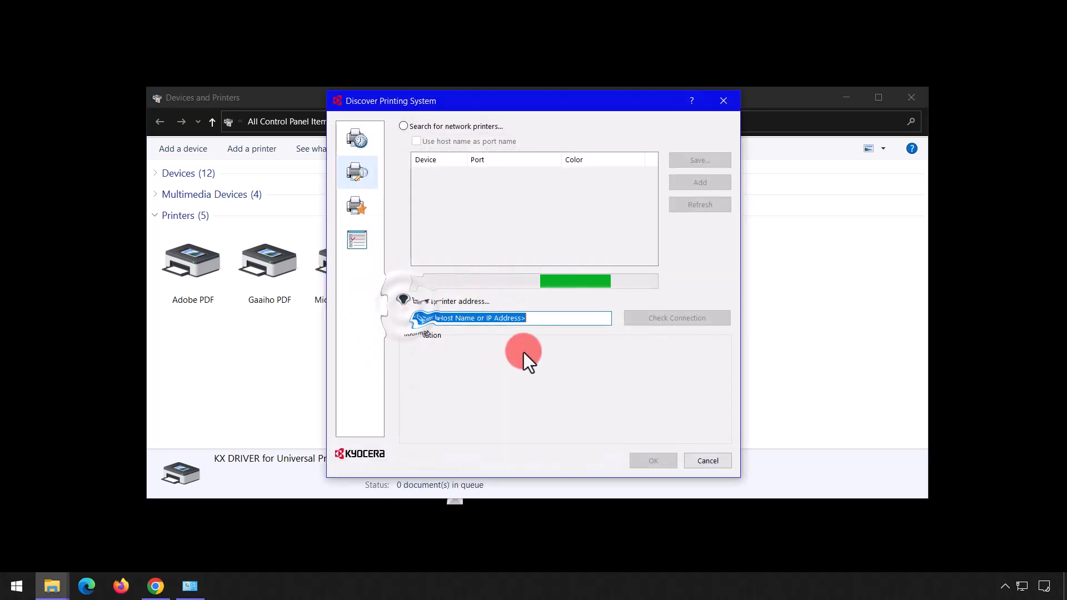
type("192.168.81.24")
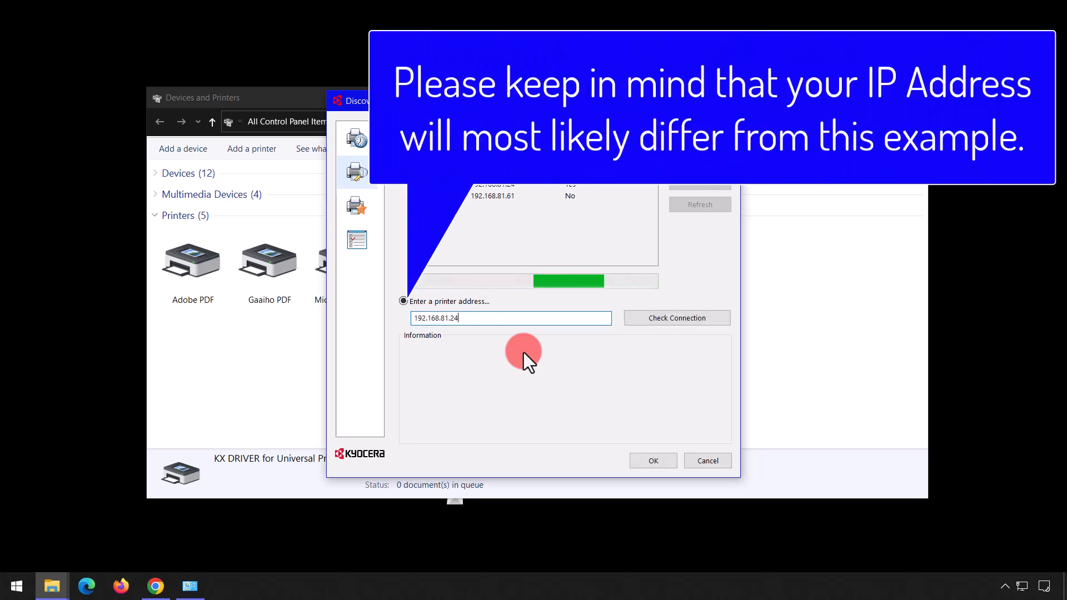
left_click(677, 318)
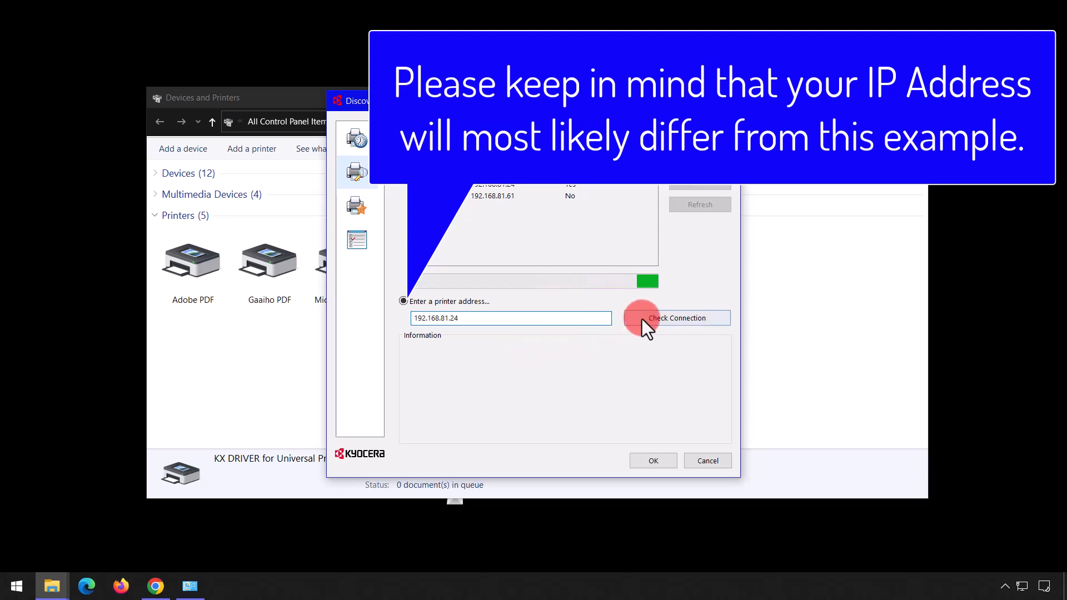
left_click(677, 318)
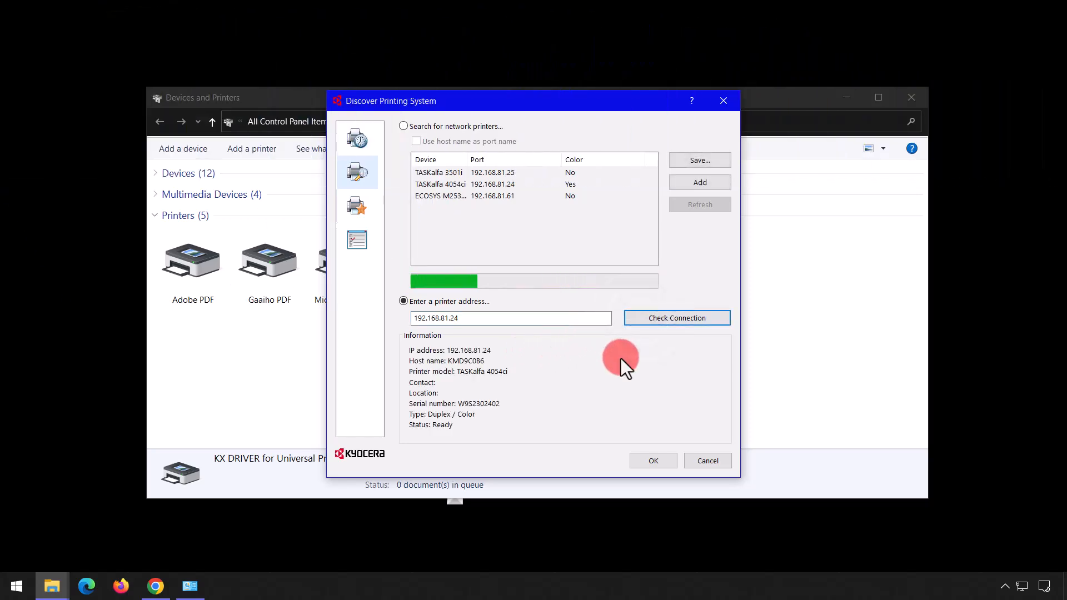
Save the found printer as Kyocera TASKalfa 4054ci KX and finish discovery.
left_click(699, 161)
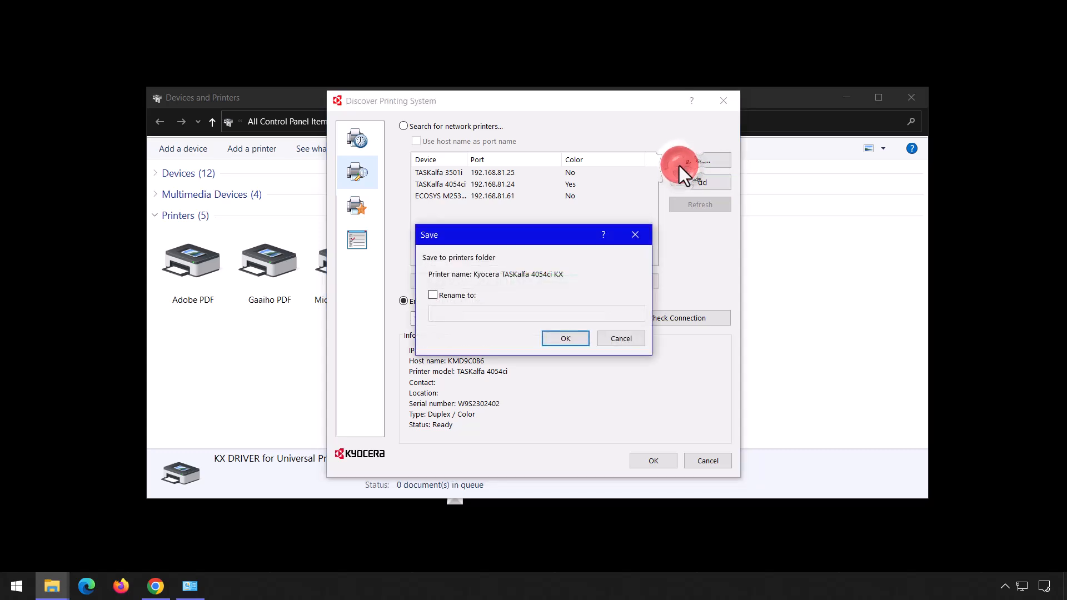
left_click(433, 295)
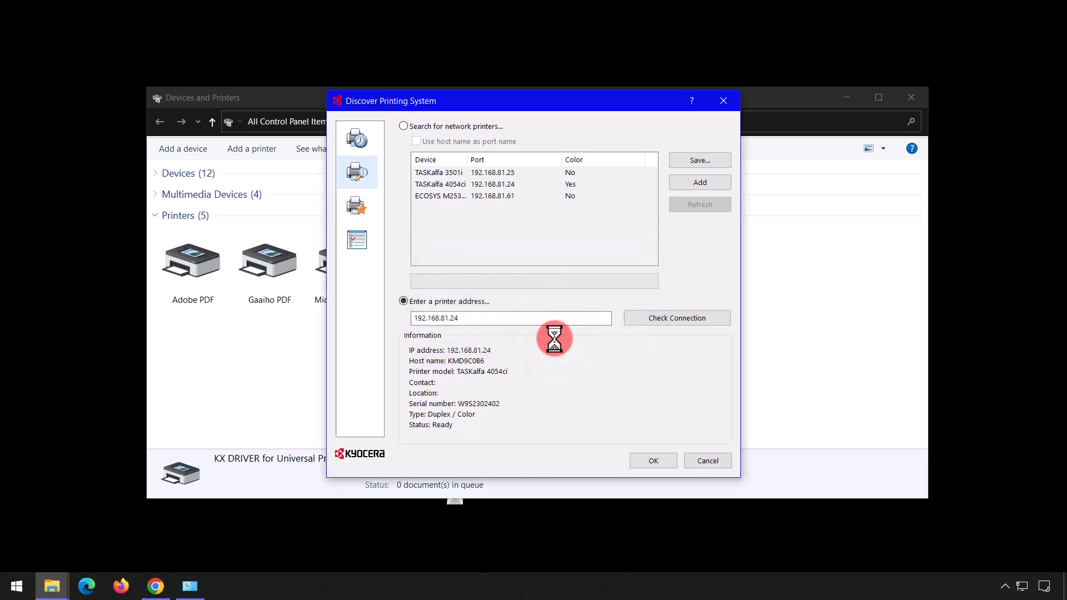
left_click(652, 461)
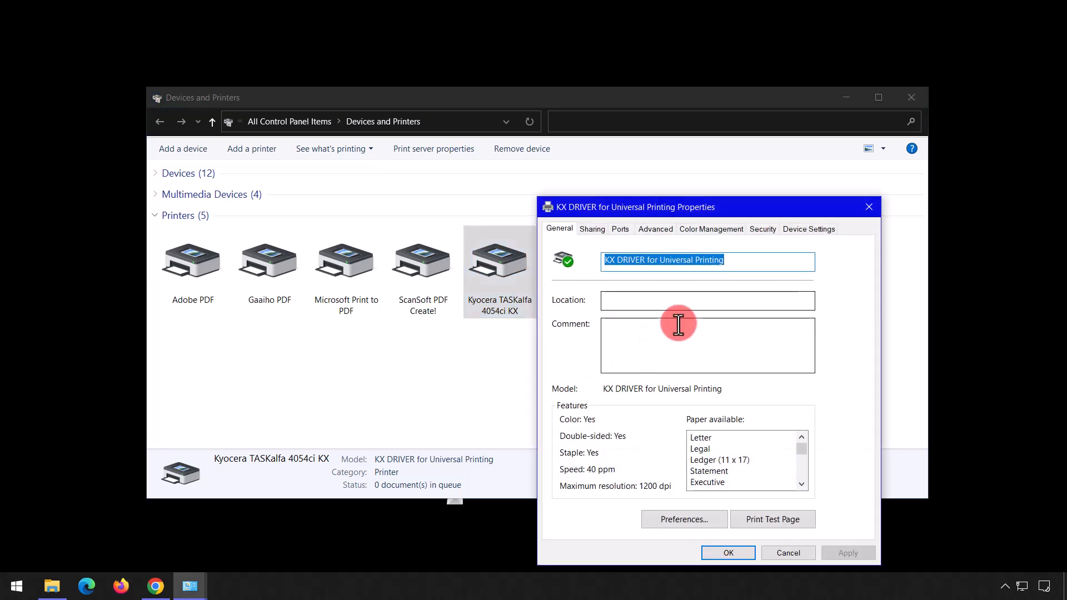
In Device Settings, set the page description language to KPDL.
left_click(809, 229)
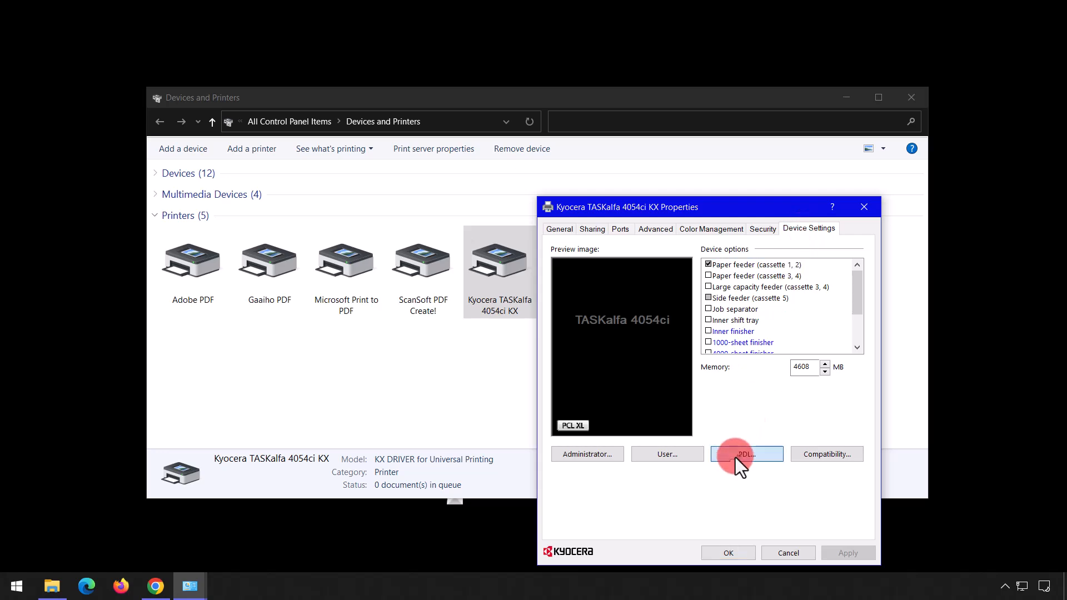
left_click(747, 453)
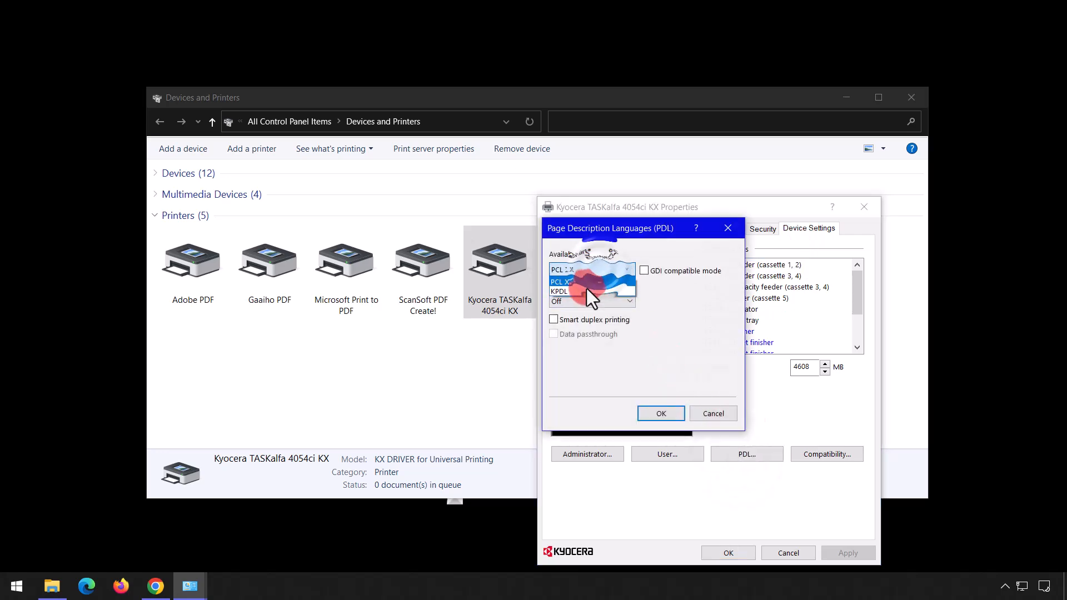
left_click(659, 414)
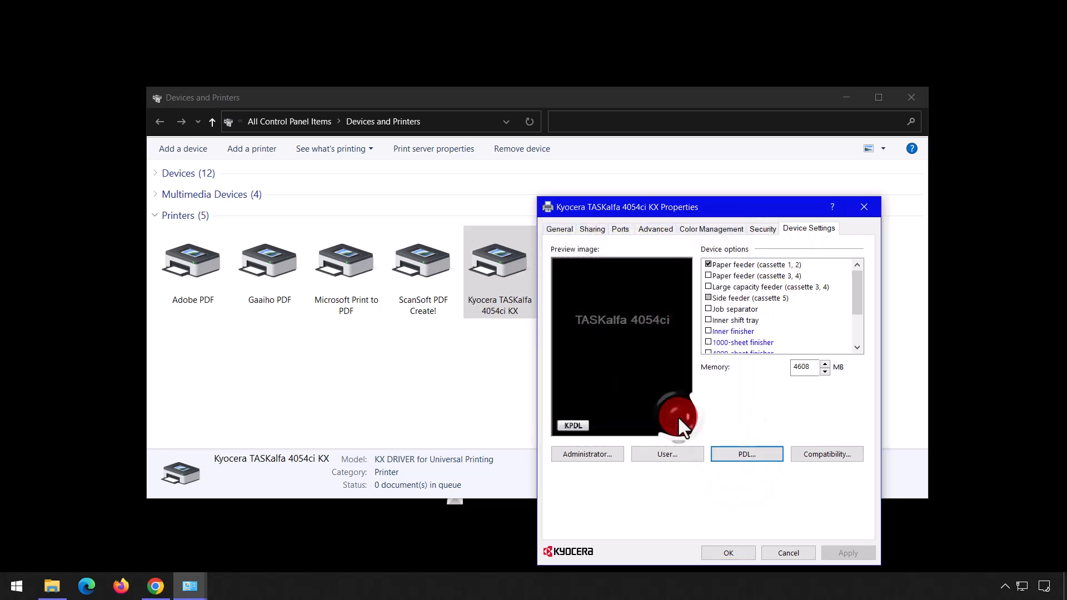
Grant Everyone Allow for Print, Manage this printer and Manage documents on the Security tab, and apply.
left_click(763, 229)
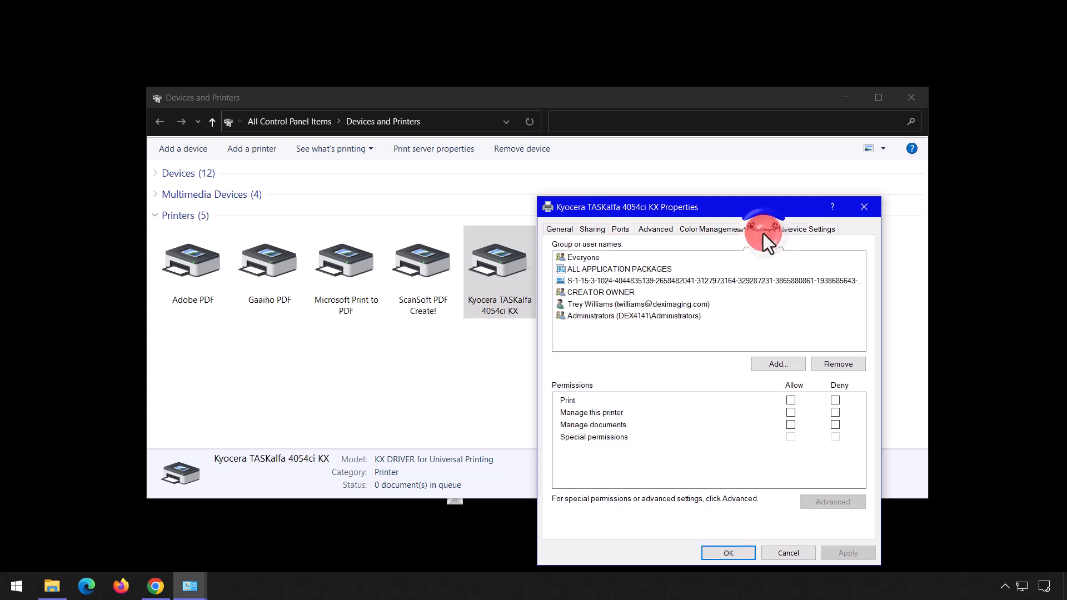
left_click(763, 229)
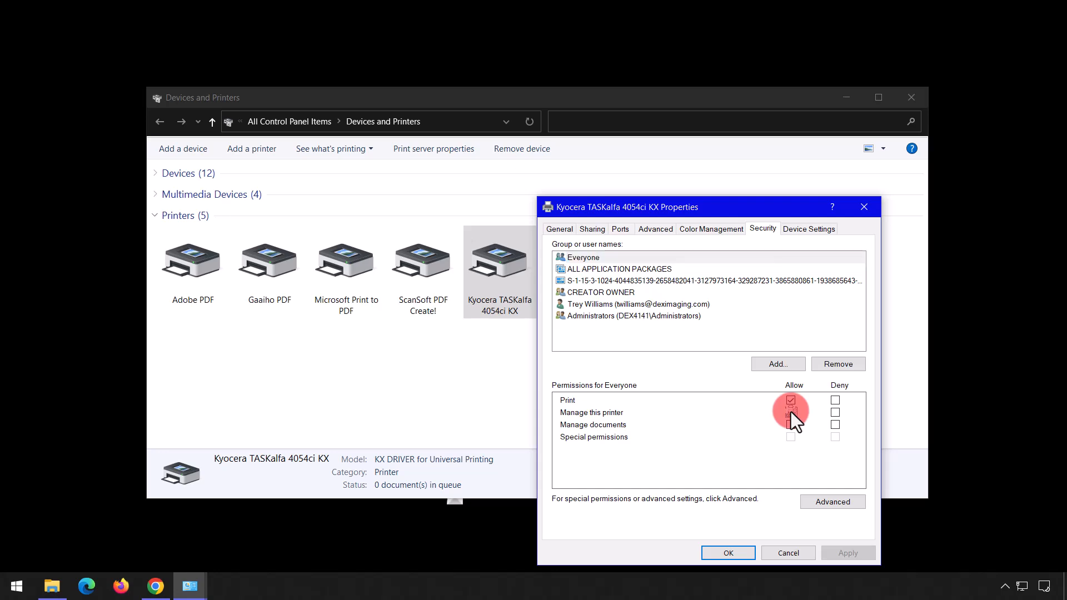
left_click(791, 411)
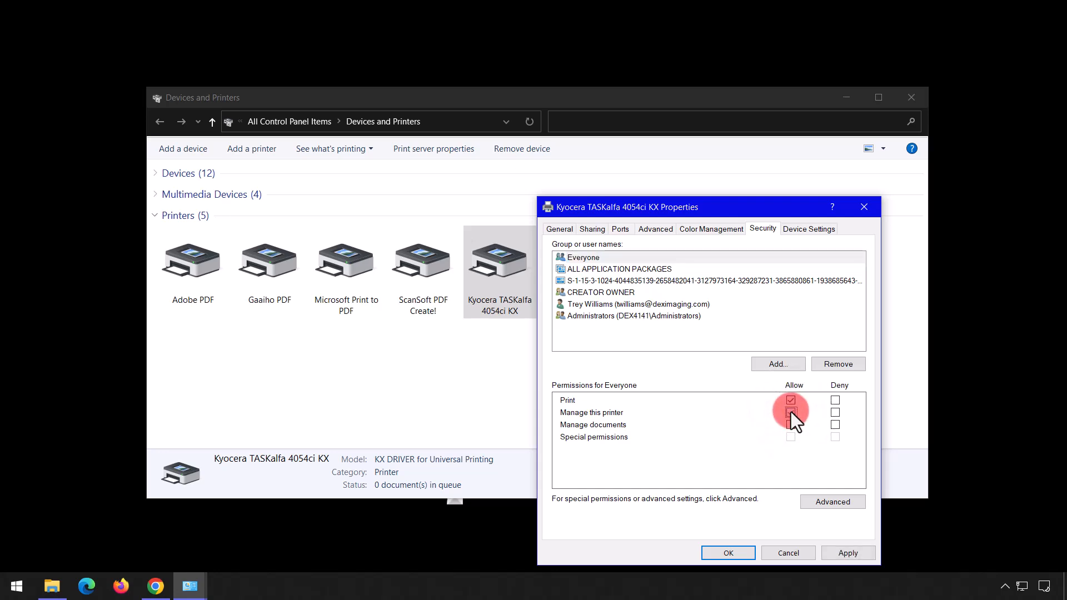
left_click(790, 411)
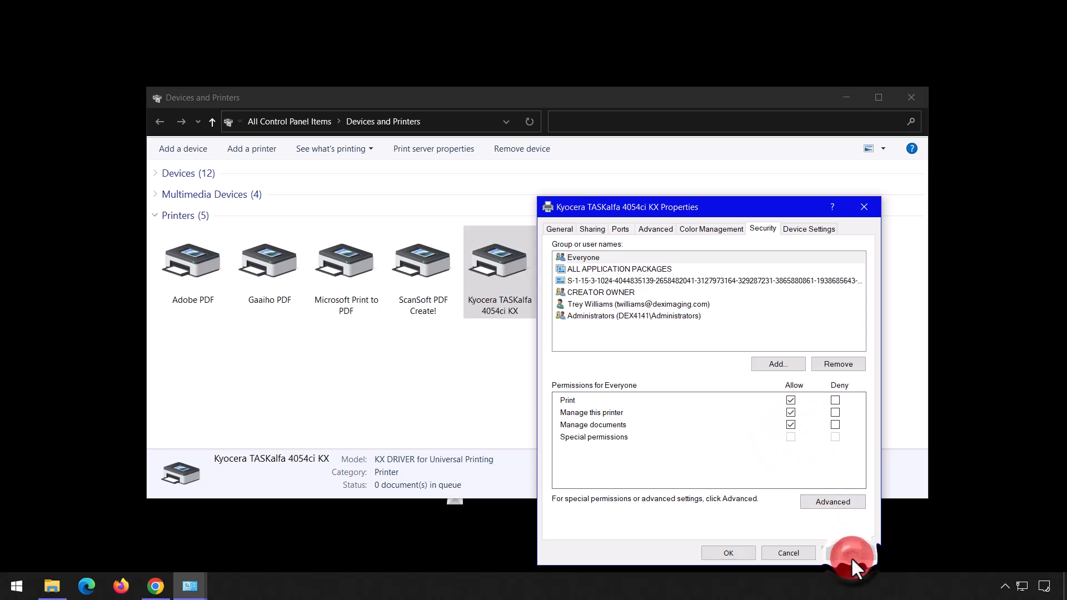
left_click(654, 229)
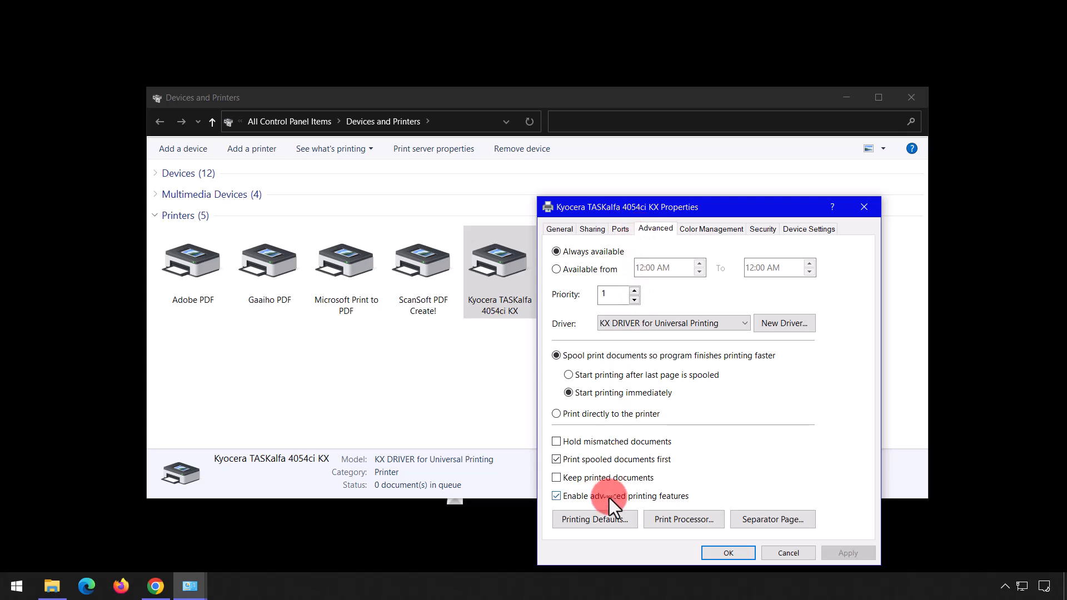
Untick Enable advanced printing features, then review and close Printing Defaults.
left_click(556, 496)
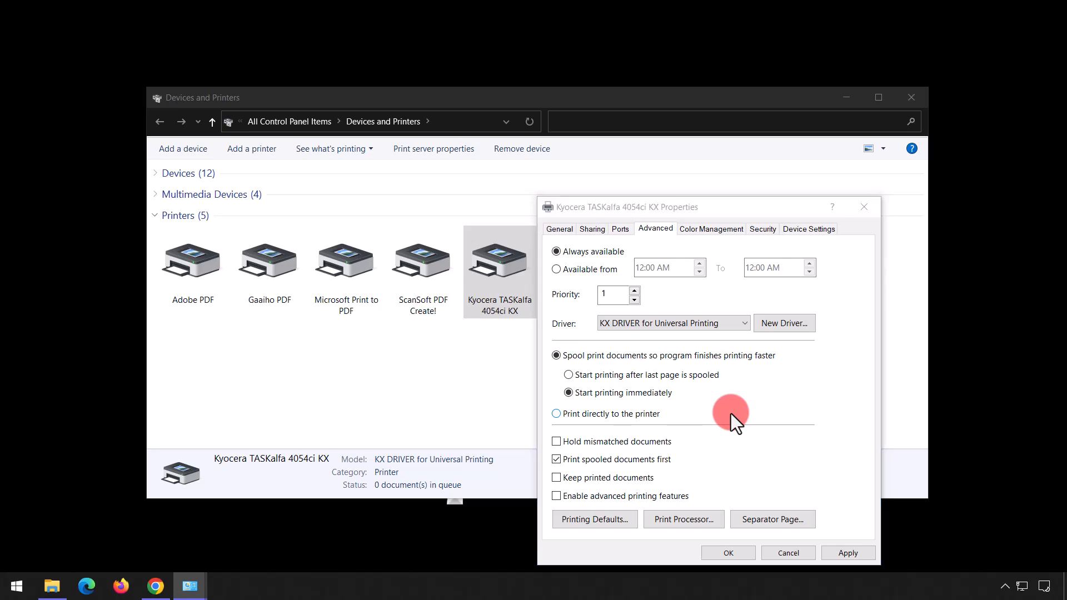
left_click(594, 519)
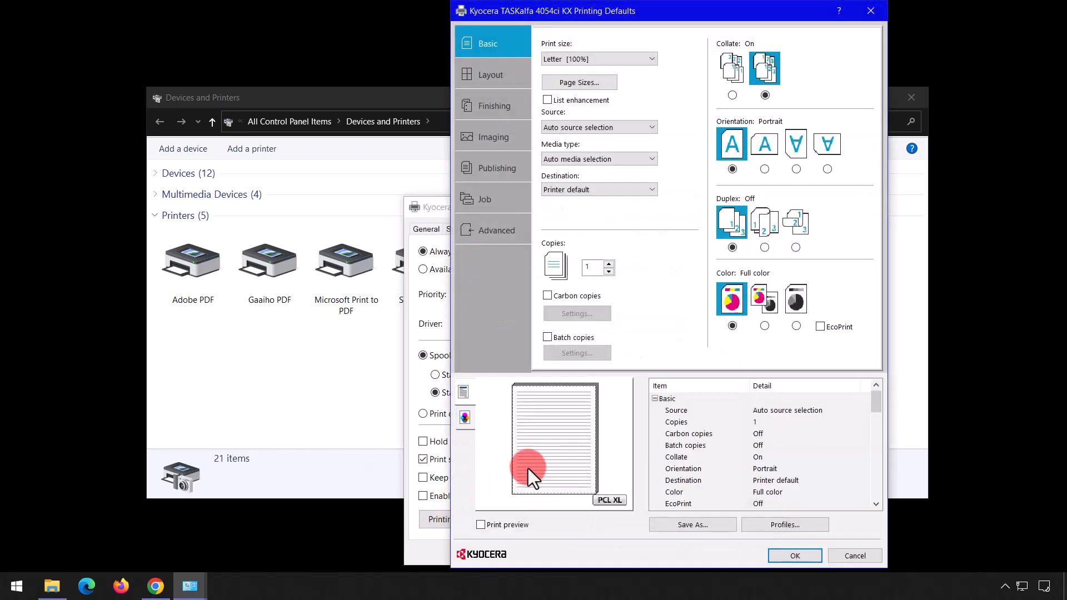
left_click(796, 325)
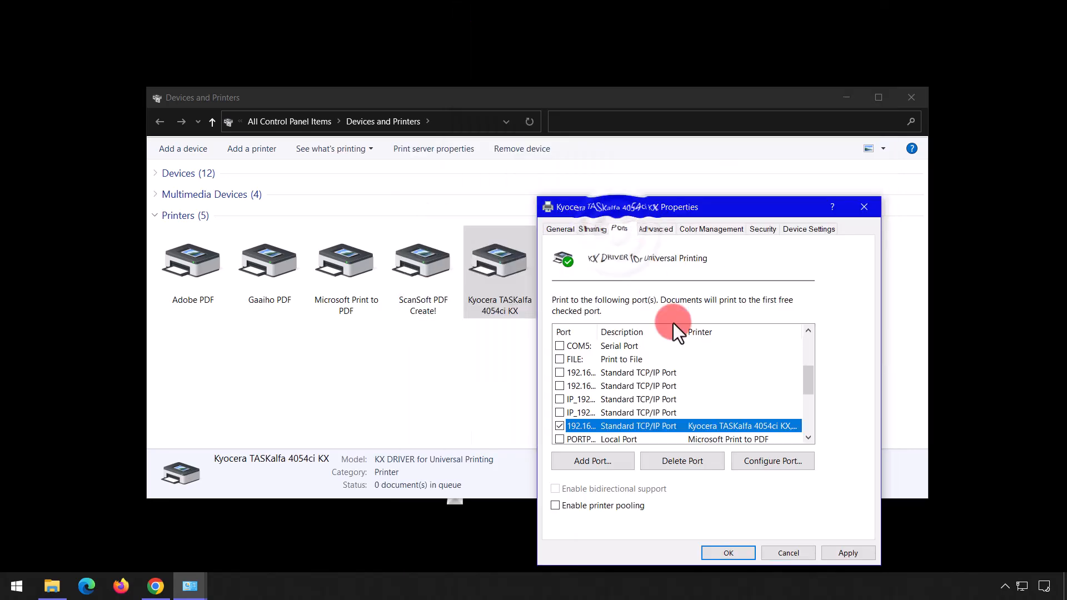
Configure the 192.168.81.24 TCP/IP port with SNMP Status Enabled unticked and confirm.
left_click(772, 460)
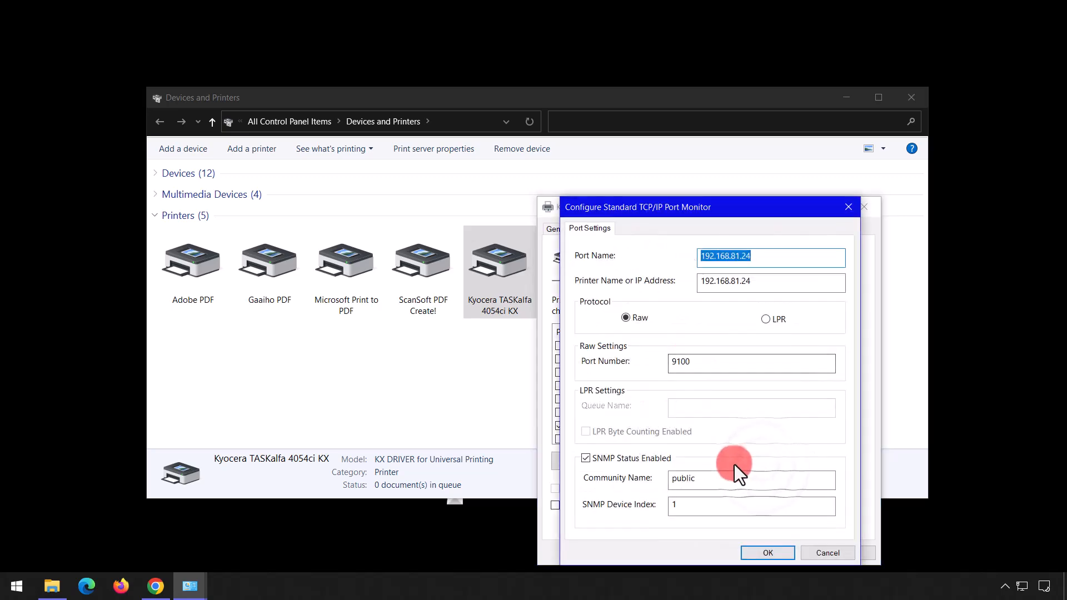
left_click(586, 458)
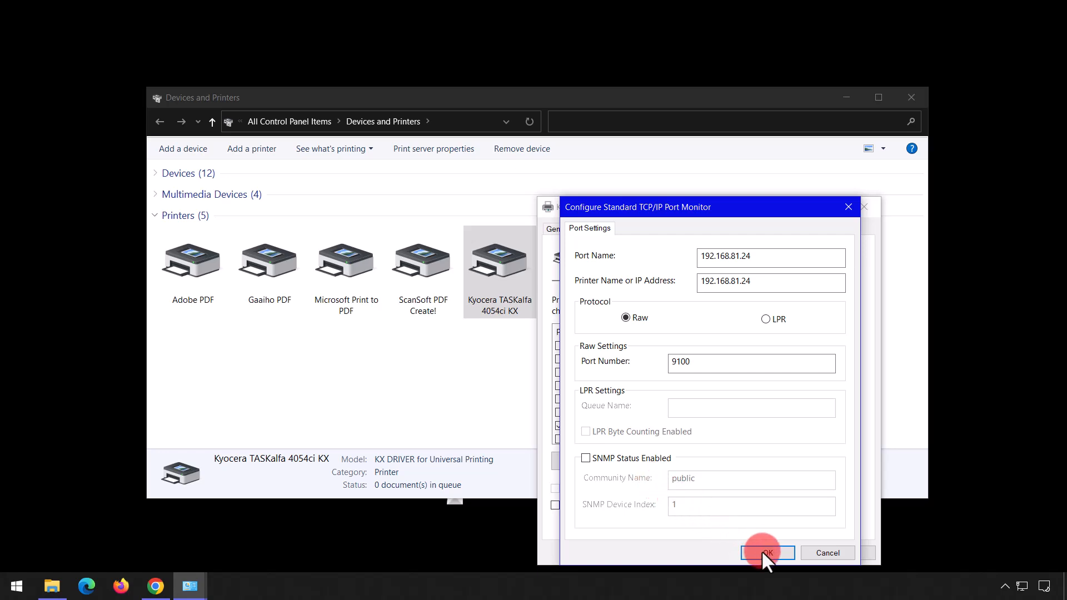
left_click(767, 553)
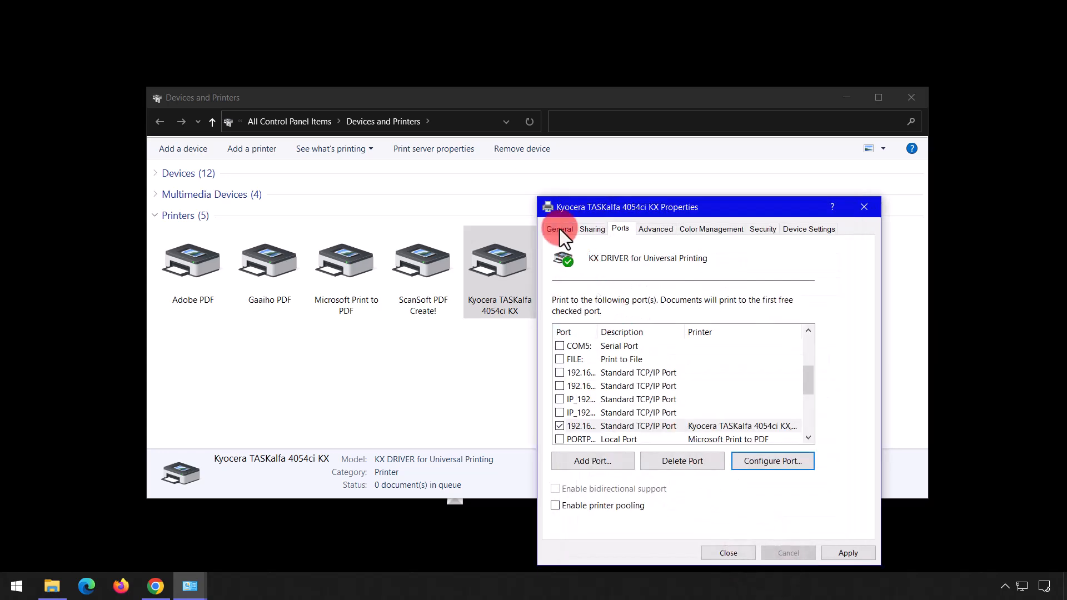
From the General tab, bring up Printing Preferences for the Kyocera TASKalfa 4054ci KX.
left_click(559, 229)
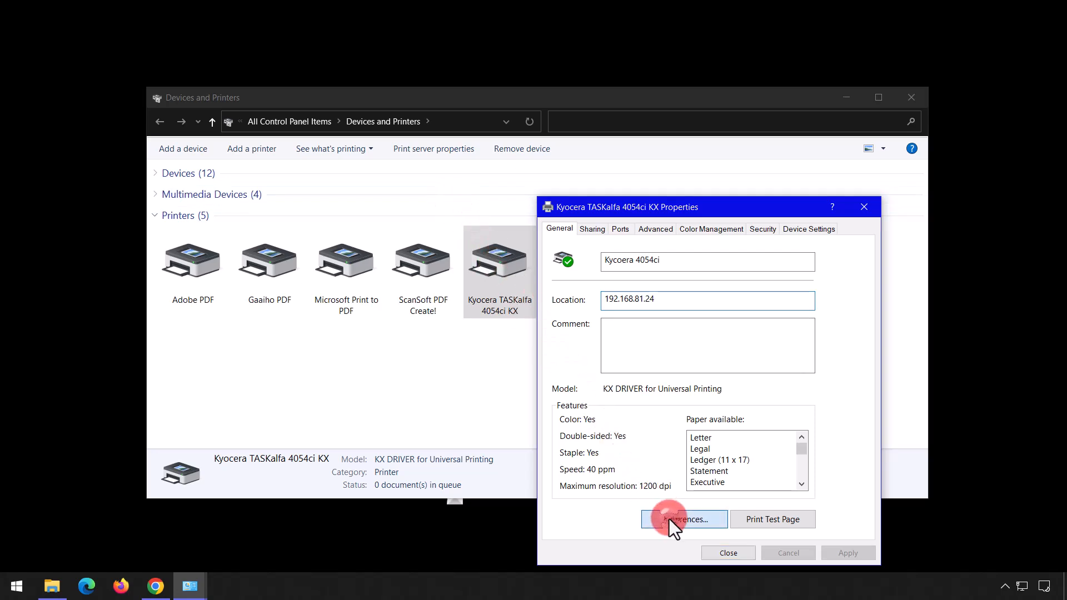
left_click(683, 519)
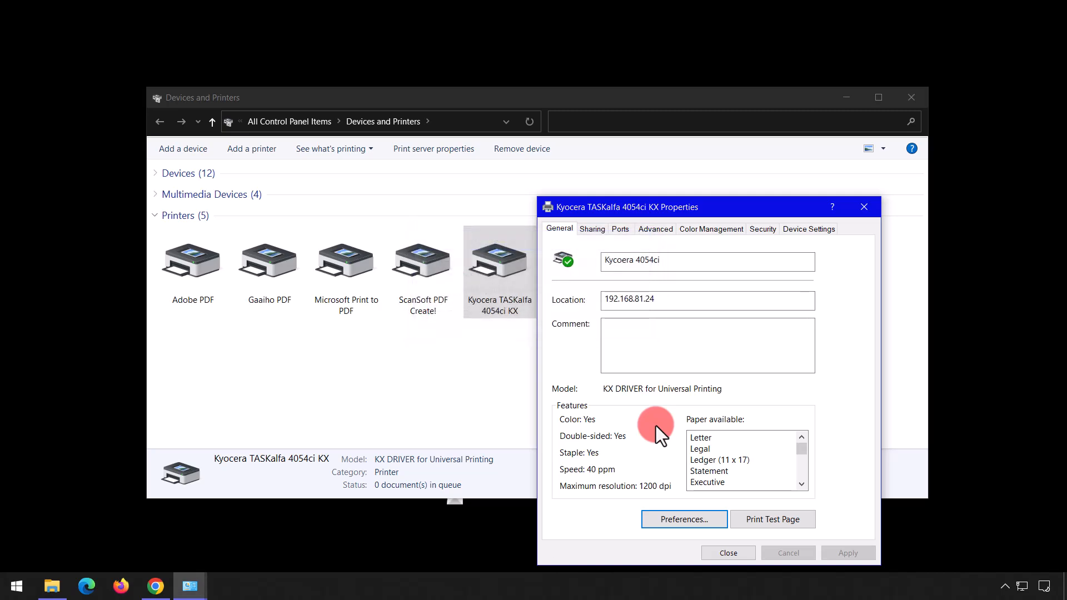
left_click(684, 519)
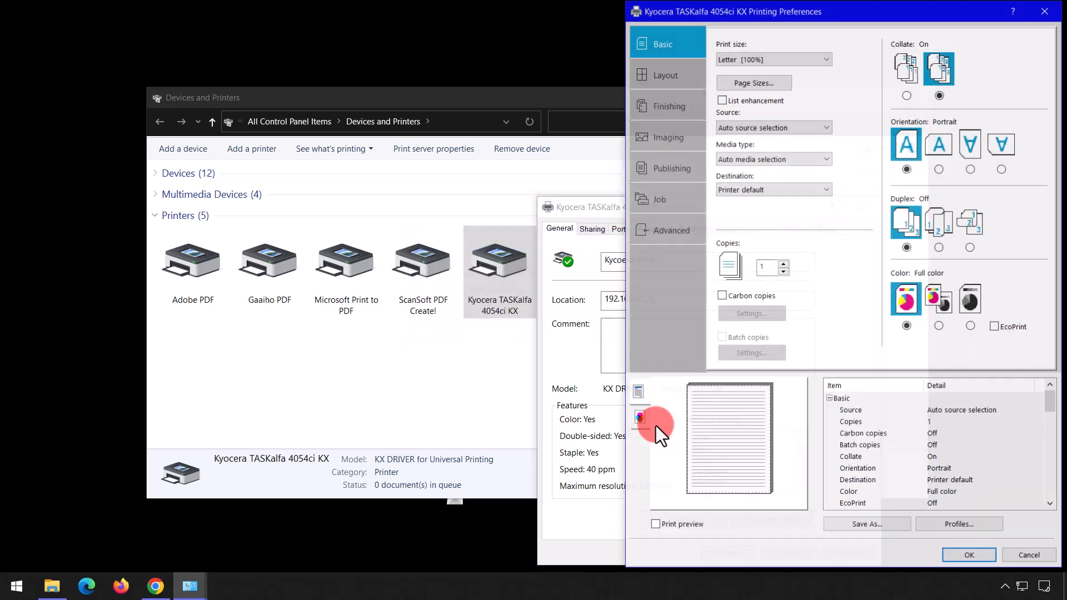